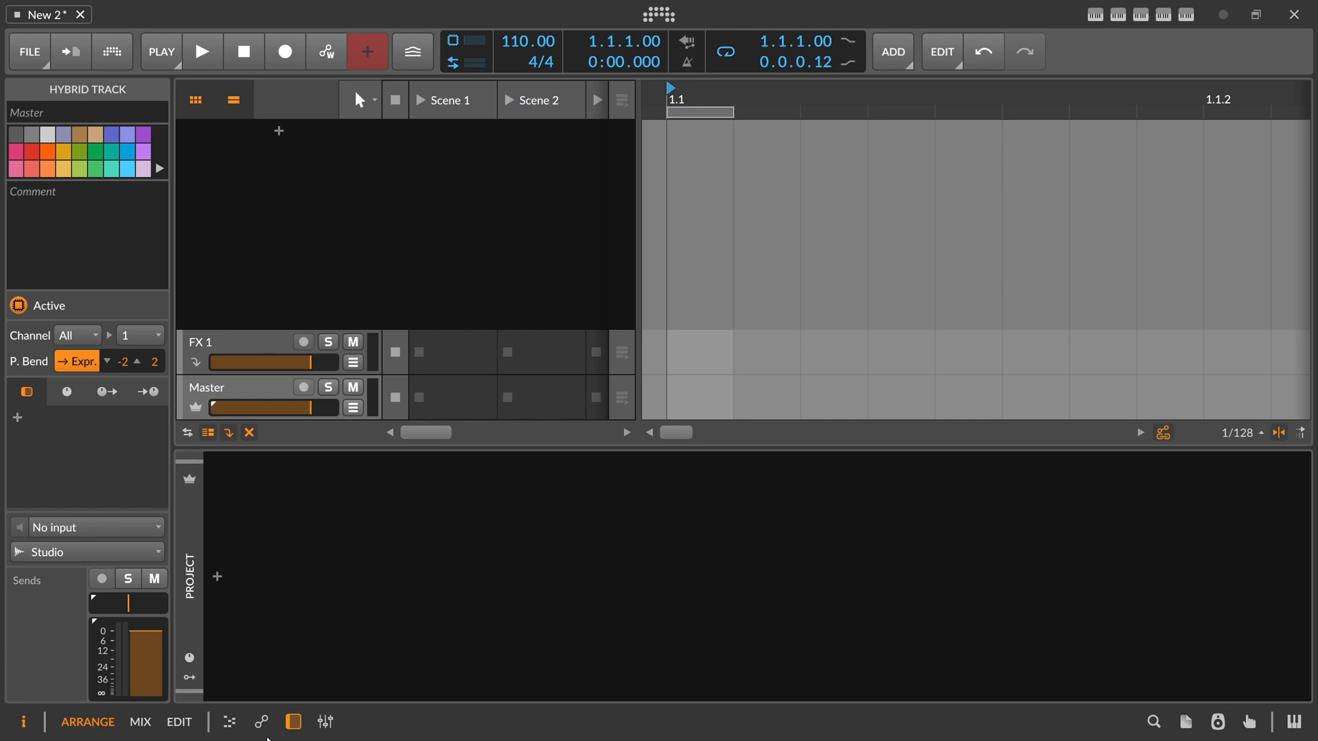
pyautogui.moveTo(445, 504)
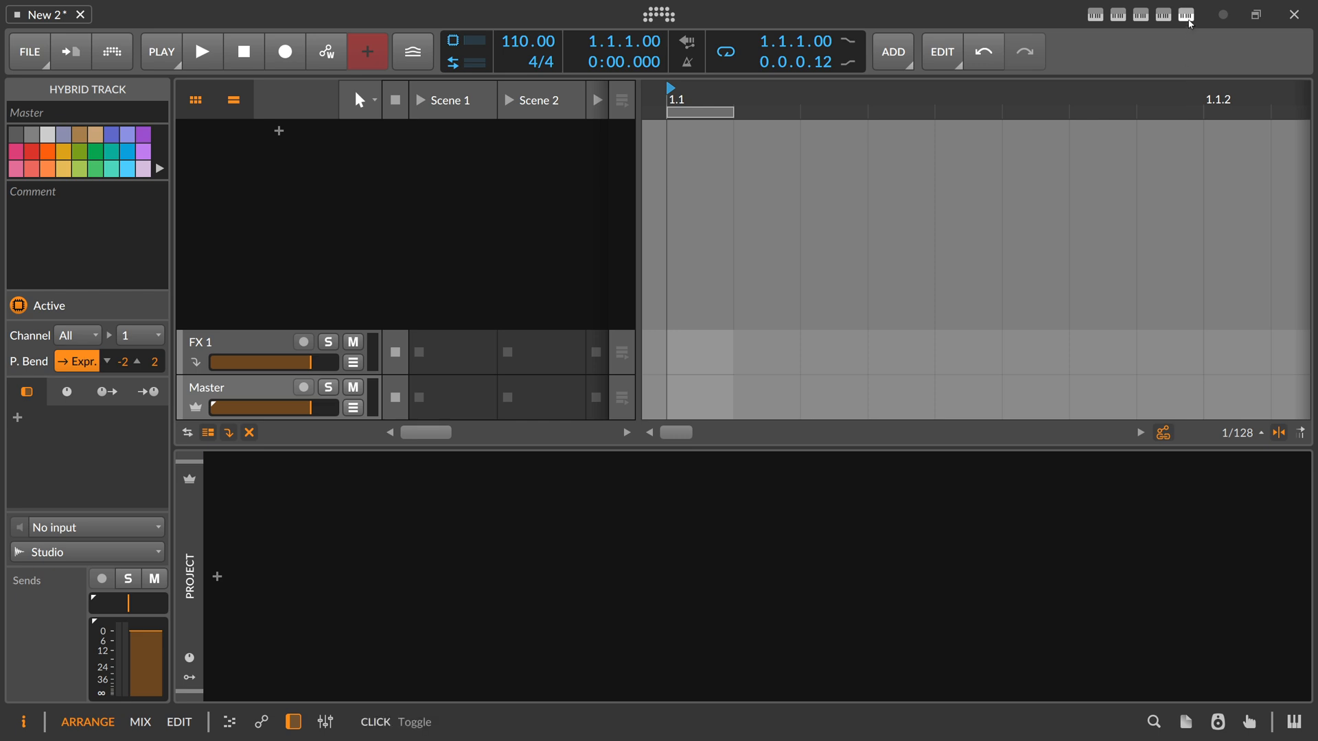
# Show the TimeCalc panel with ms and Hz values per note length at 110 BPM
pyautogui.click(1187, 15)
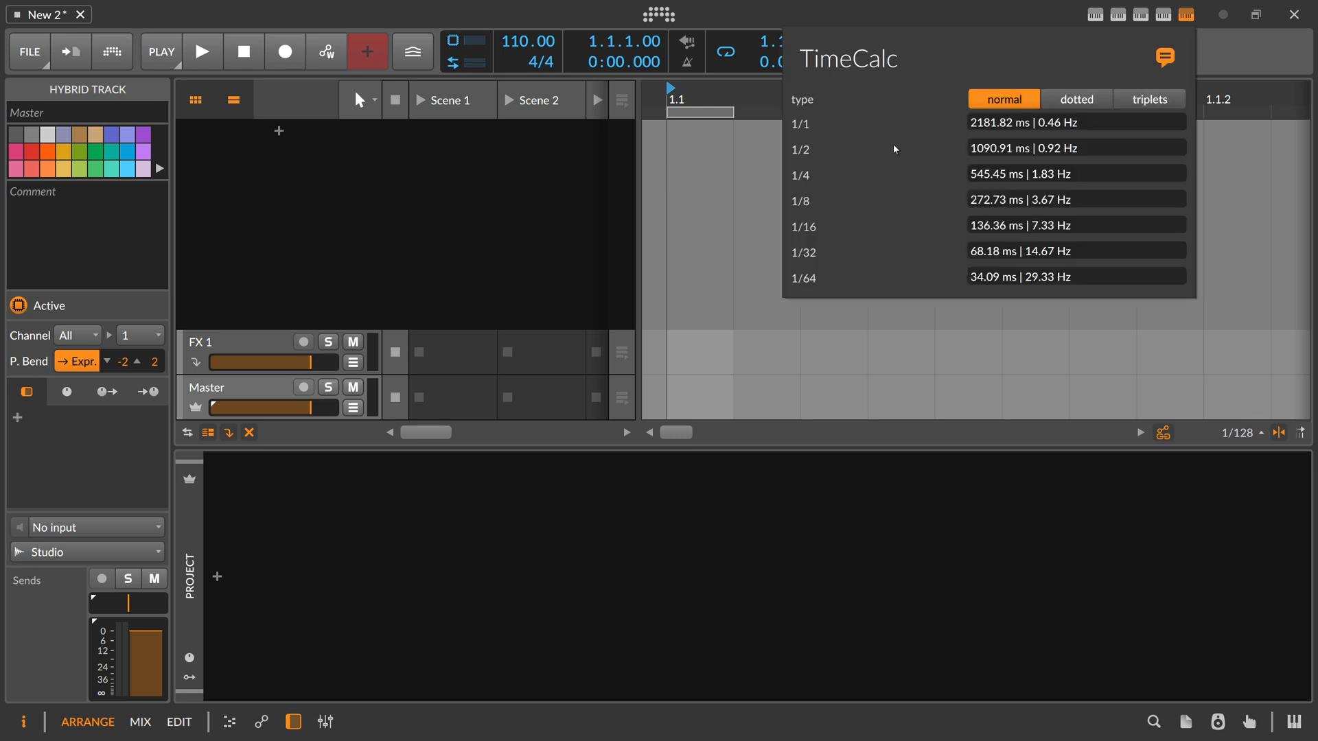
pyautogui.moveTo(907, 156)
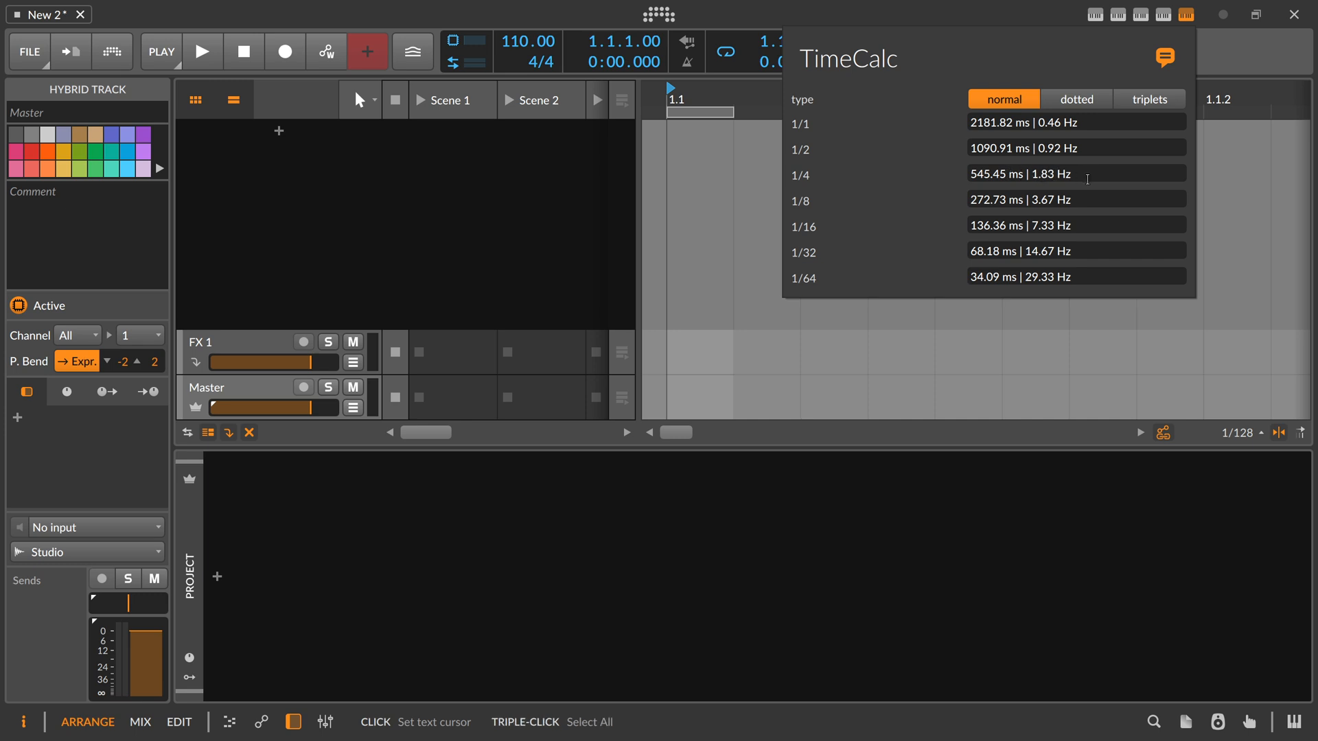
pyautogui.moveTo(885, 133)
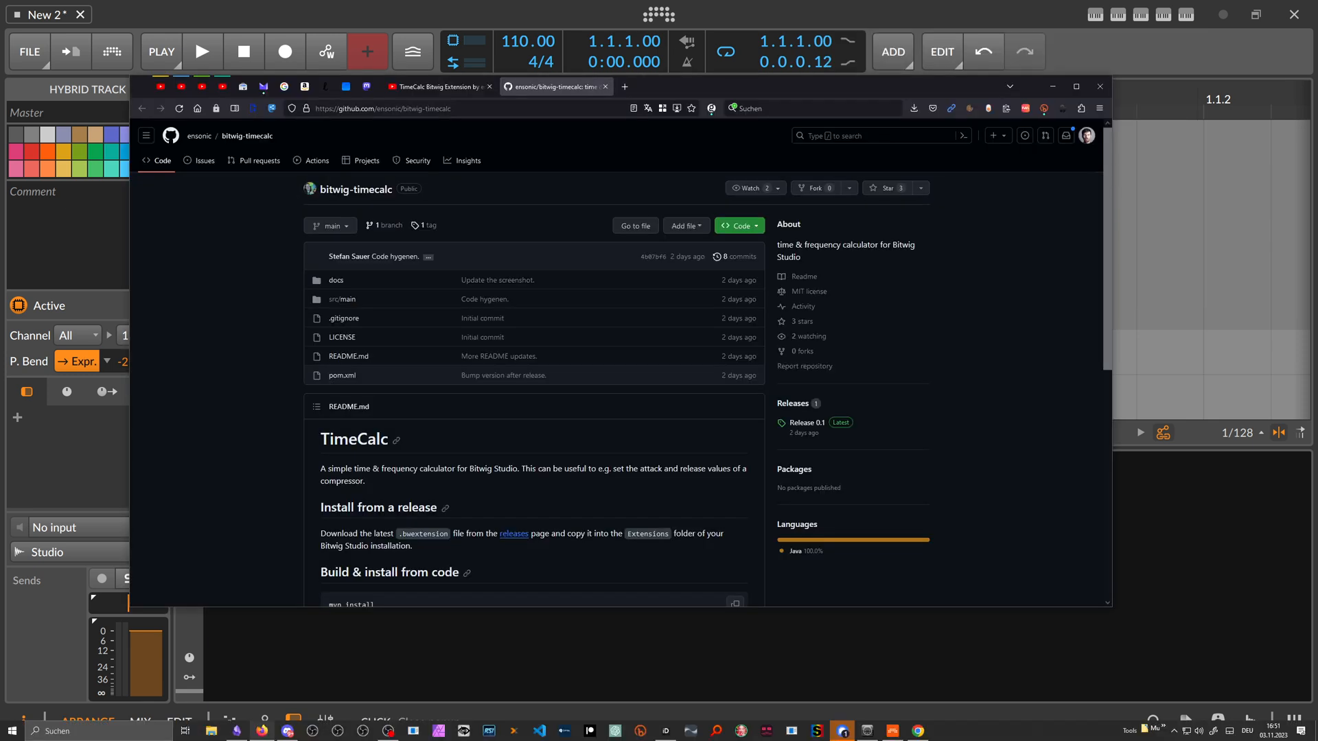
# Review the bitwig-timecalc GitHub page and switch to the TimeCalc YouTube video
pyautogui.scroll(-3)
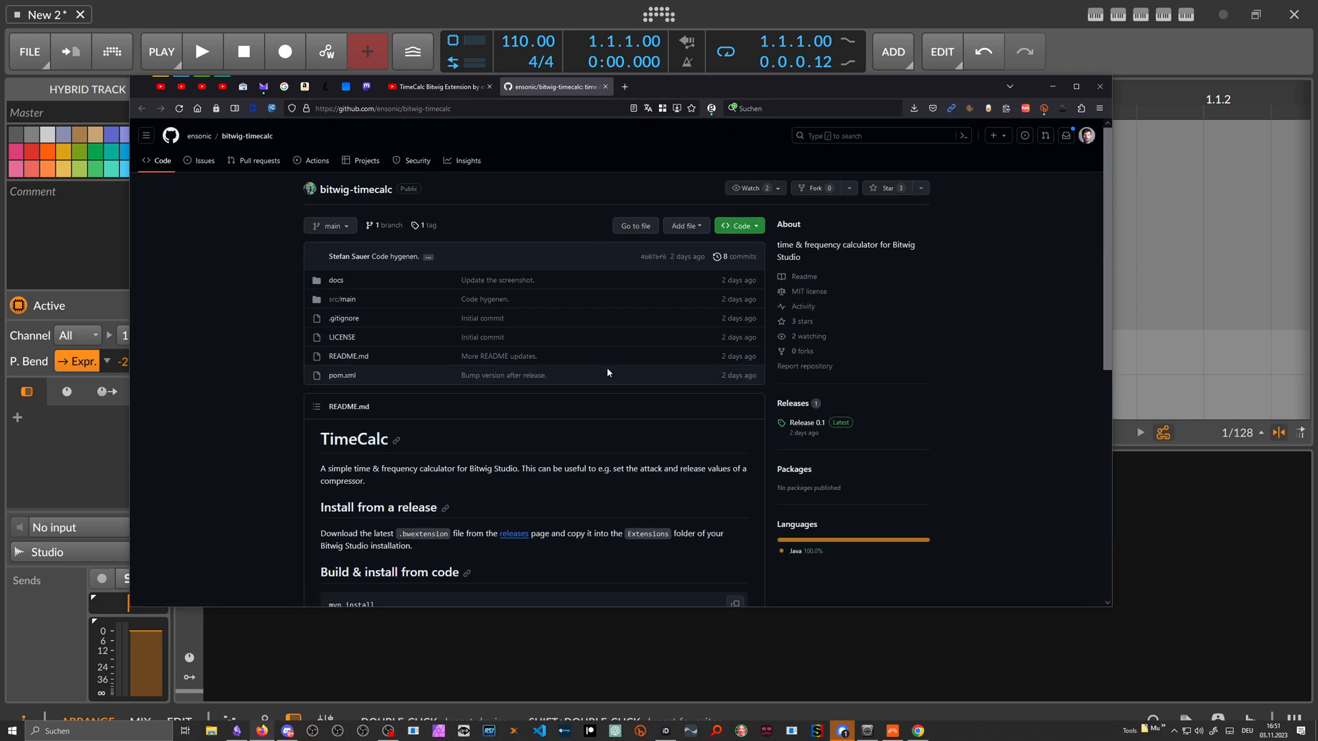
pyautogui.click(433, 85)
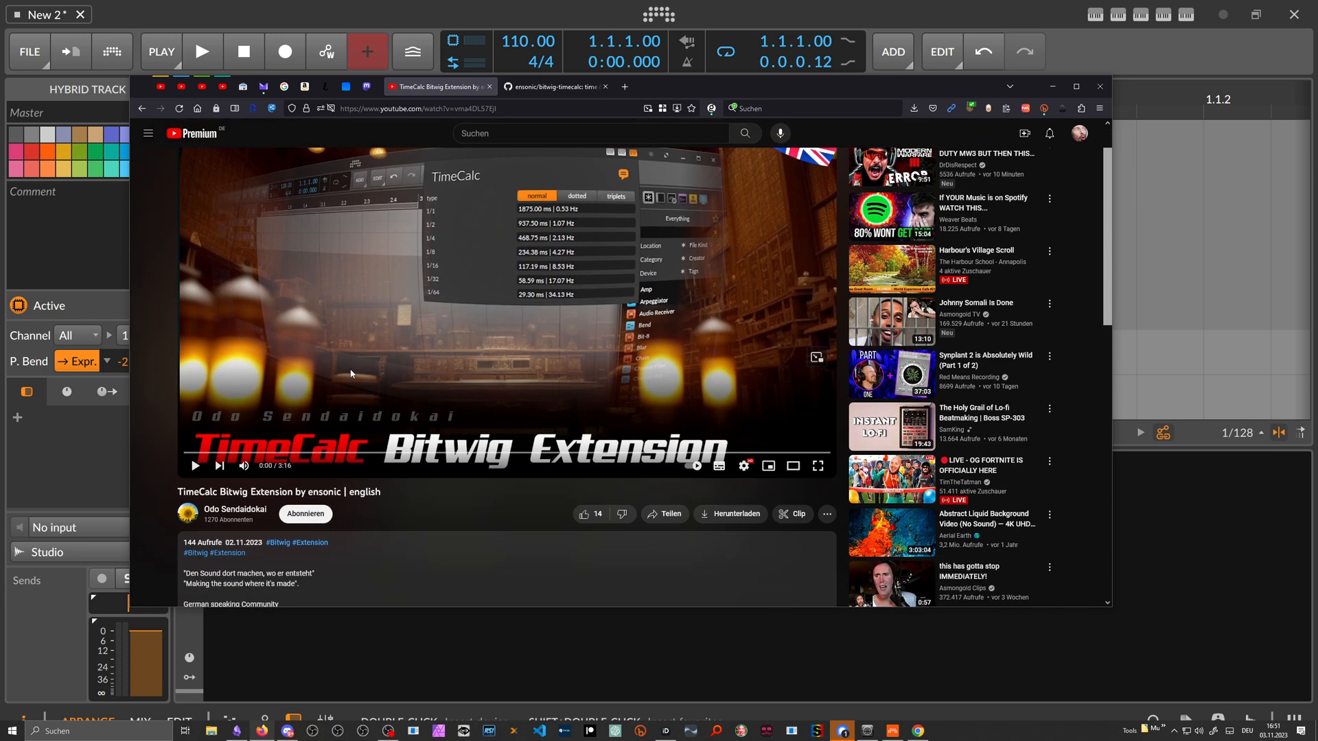
pyautogui.moveTo(296, 380)
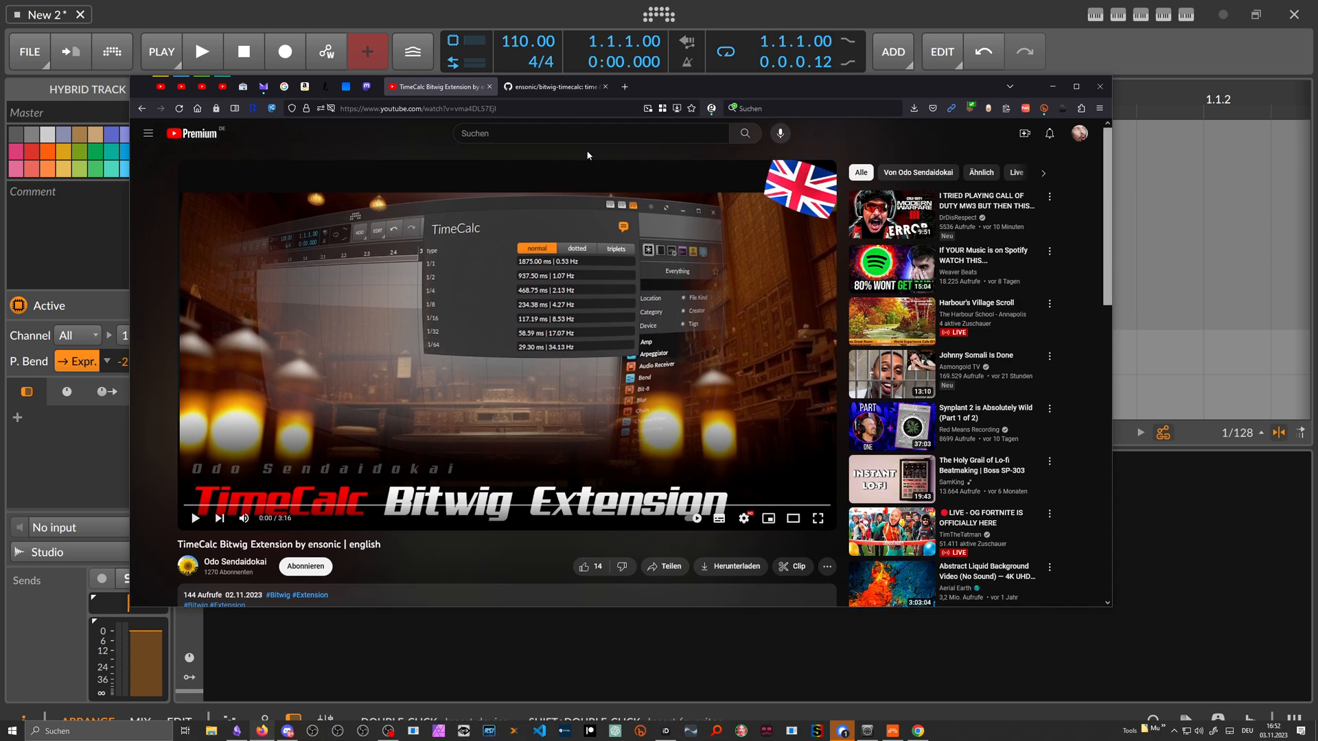
pyautogui.click(551, 85)
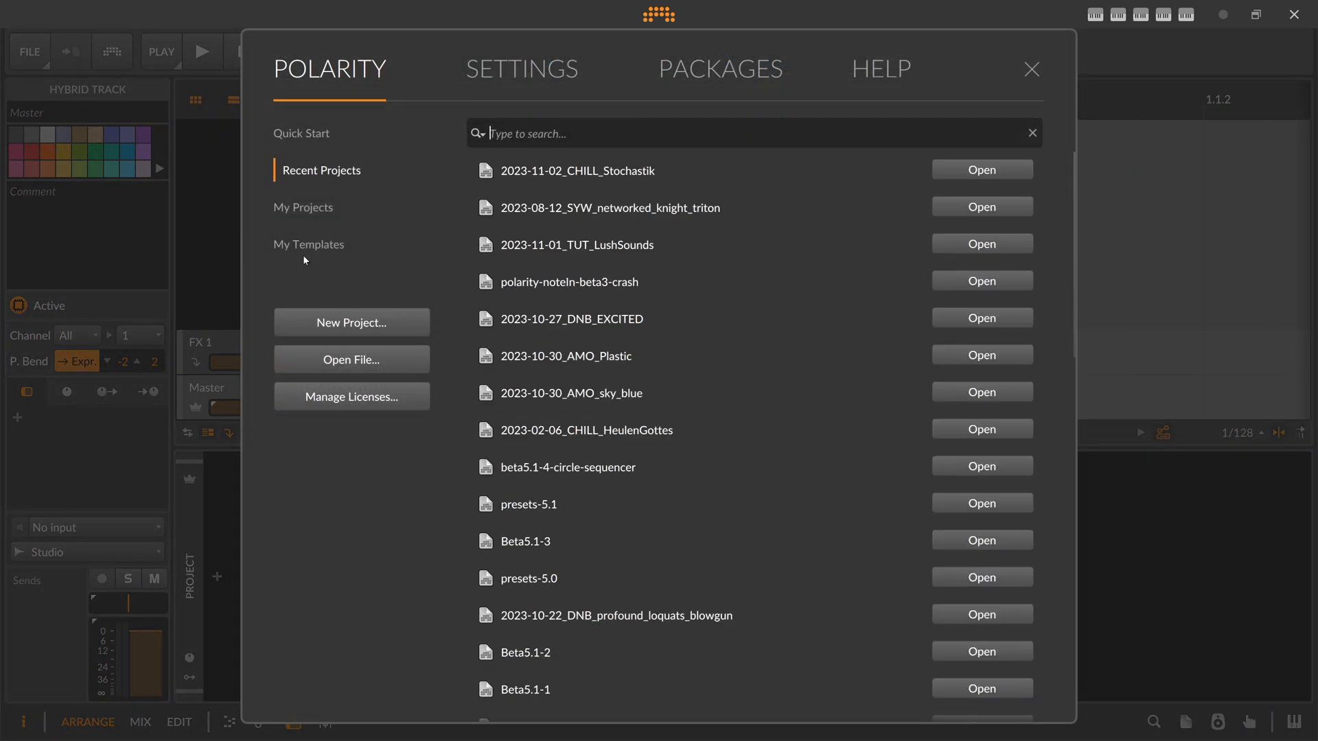
# Confirm ensonic TimeCalc is listed under Settings > Controllers and return to the project
pyautogui.click(521, 68)
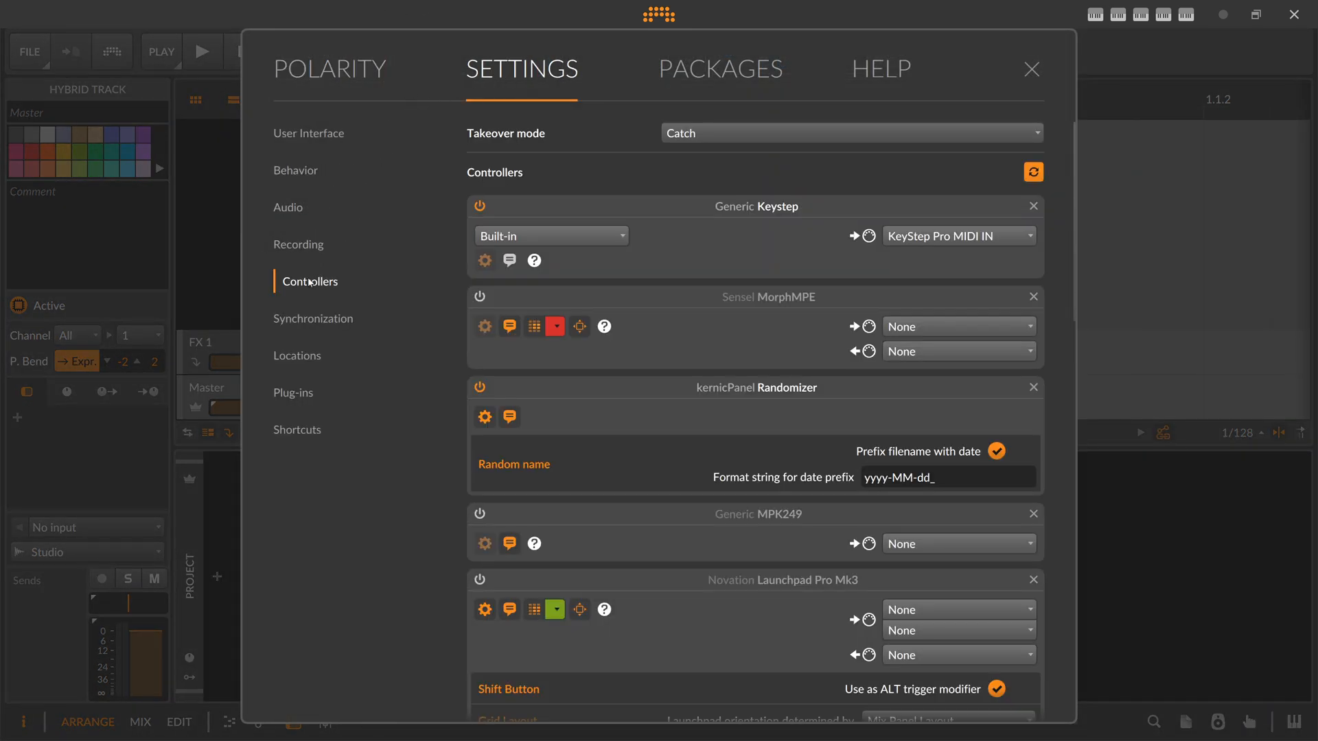
pyautogui.scroll(-3)
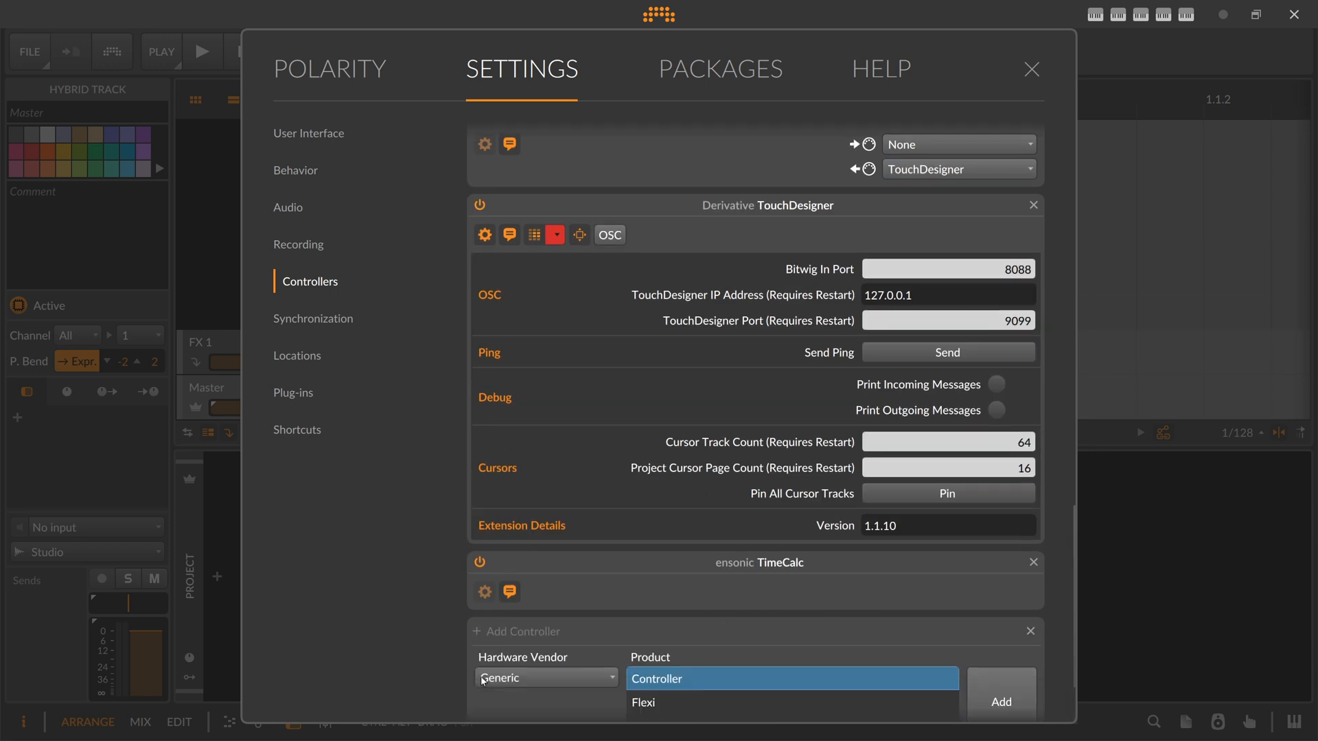
pyautogui.click(546, 677)
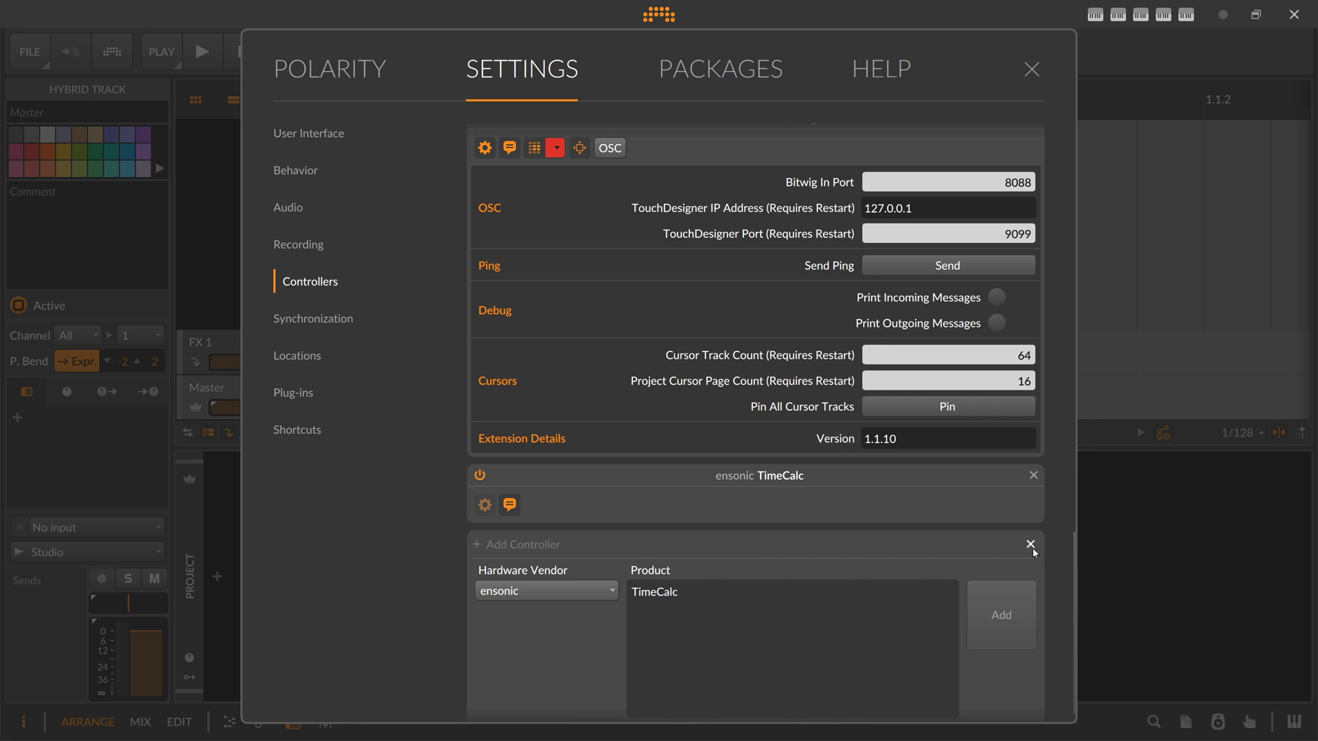
pyautogui.click(1031, 69)
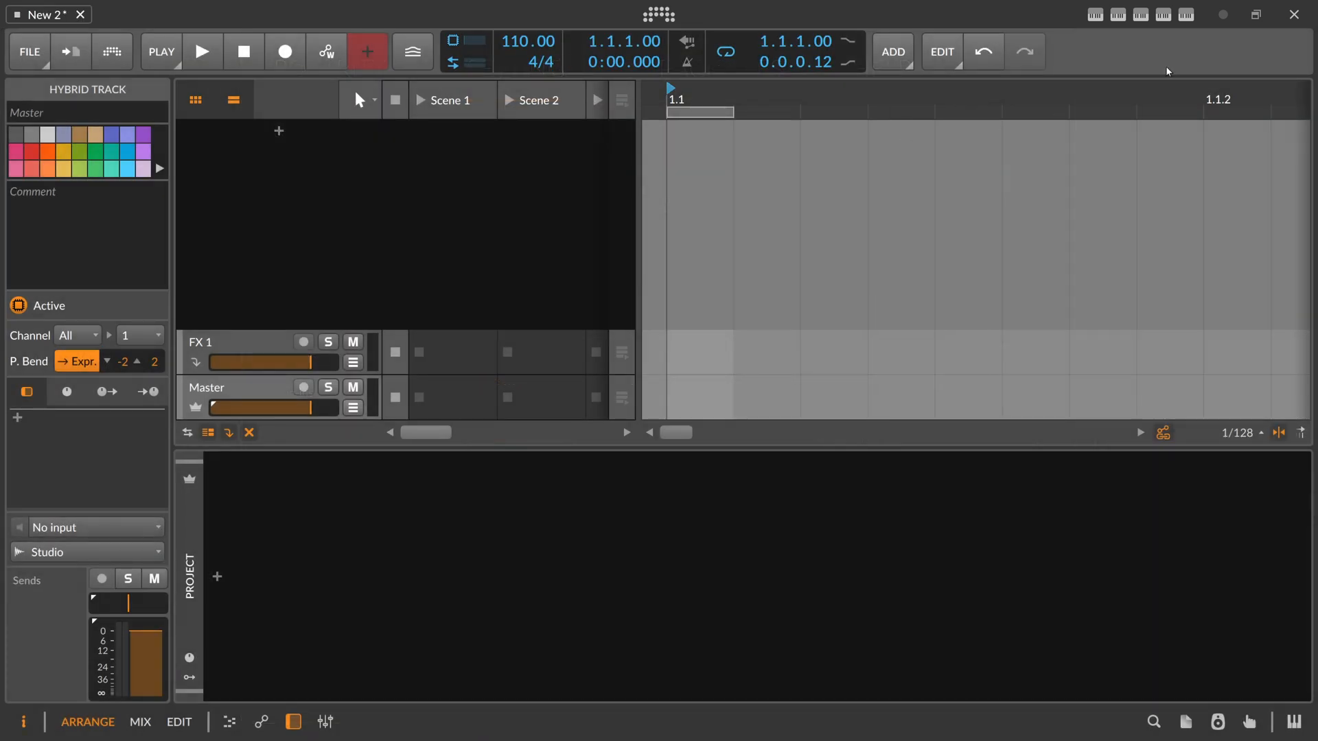
# Reopen the TimeCalc panel showing 110 BPM note-length values
pyautogui.click(1184, 15)
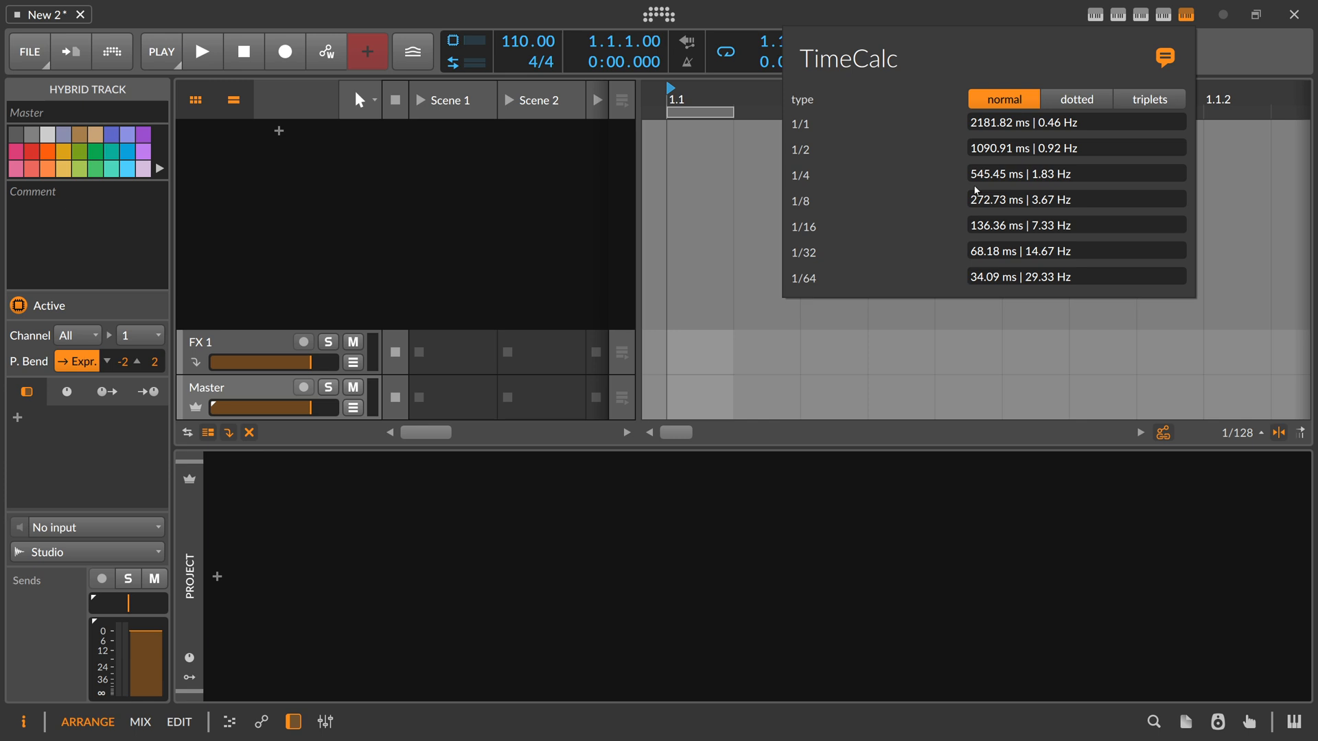
pyautogui.moveTo(994, 199)
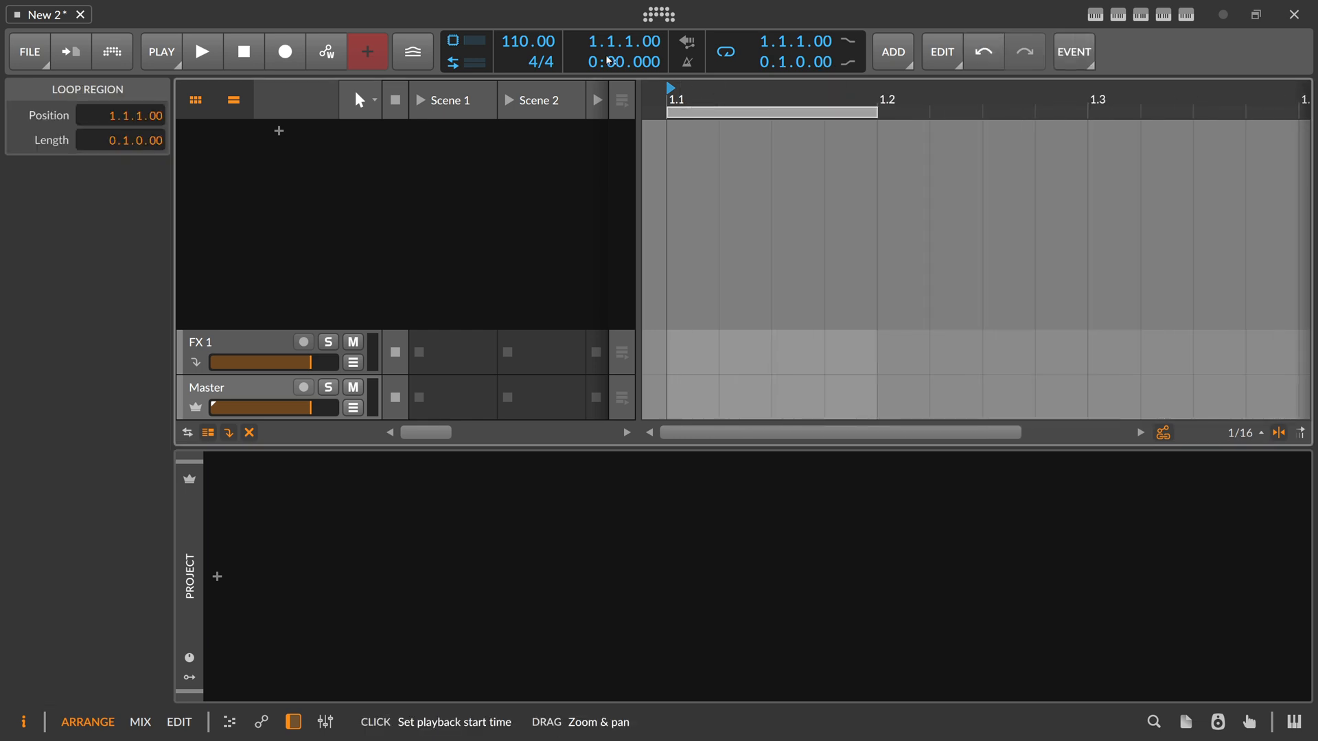
# Add an E-Kick track, measure a sixteenth note as 0.125 s, and set kick decay to 223 ms
pyautogui.click(527, 40)
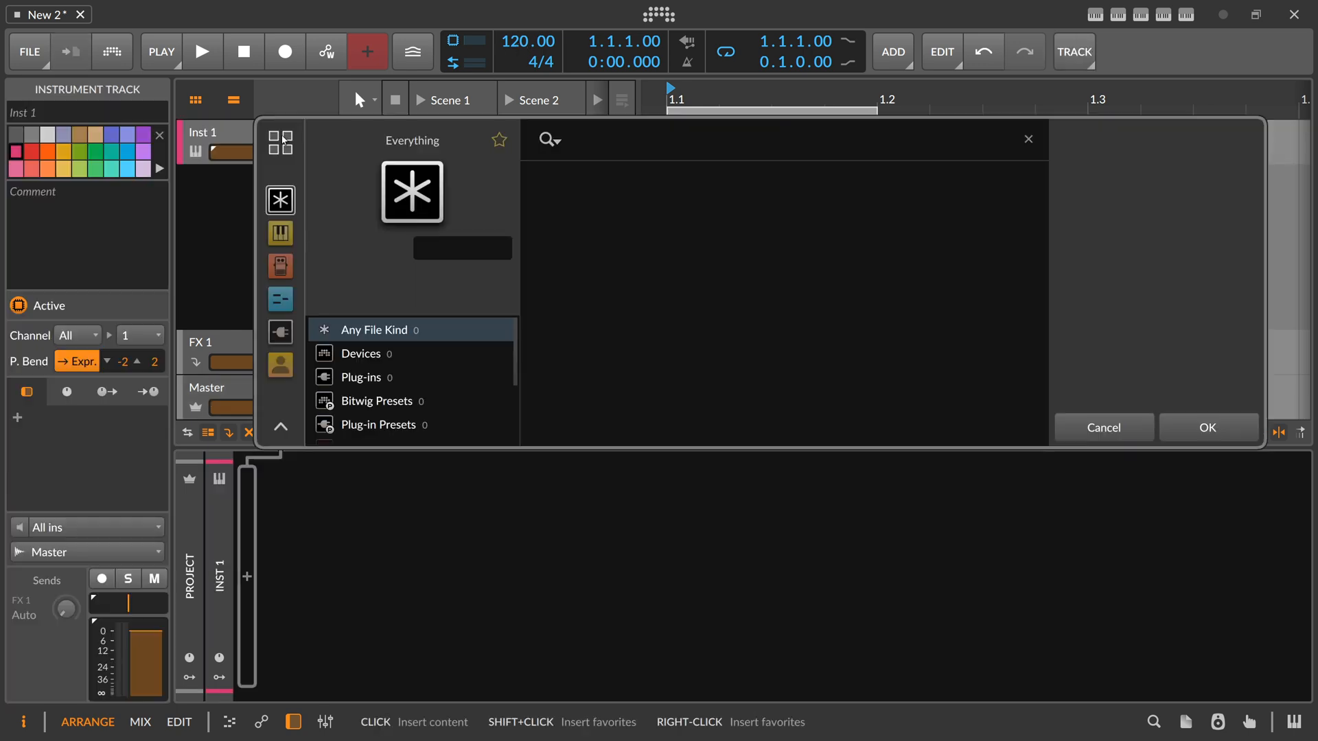
pyautogui.click(1207, 427)
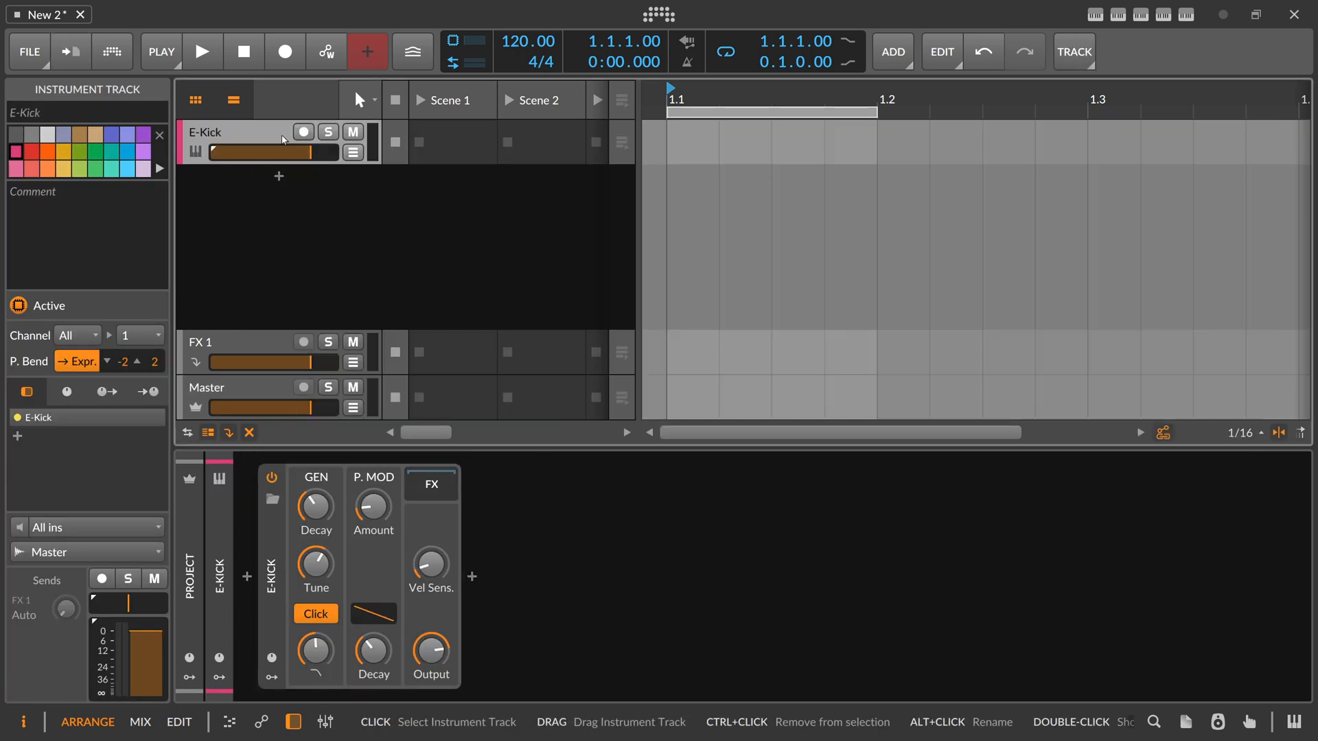
pyautogui.moveTo(316, 504); pyautogui.dragTo(316, 479)
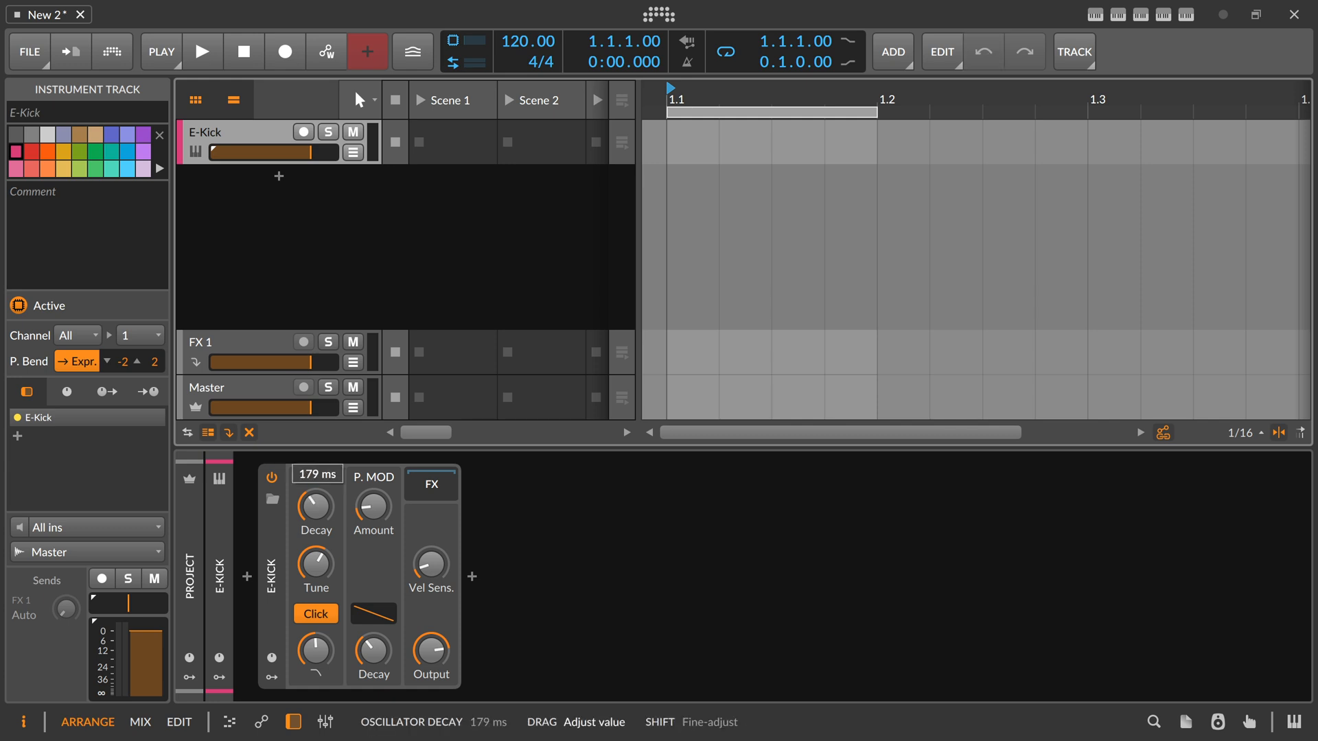
pyautogui.moveTo(316, 508); pyautogui.dragTo(315, 499)
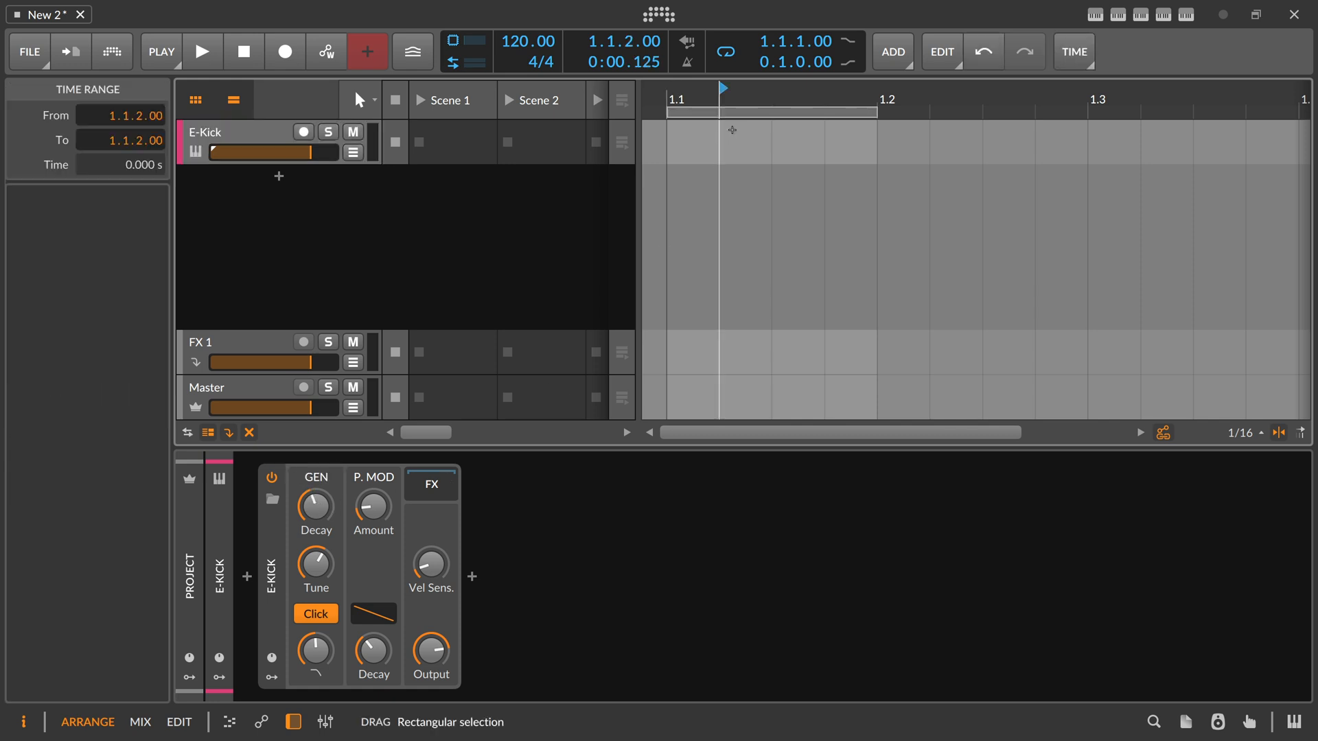
pyautogui.click(692, 142)
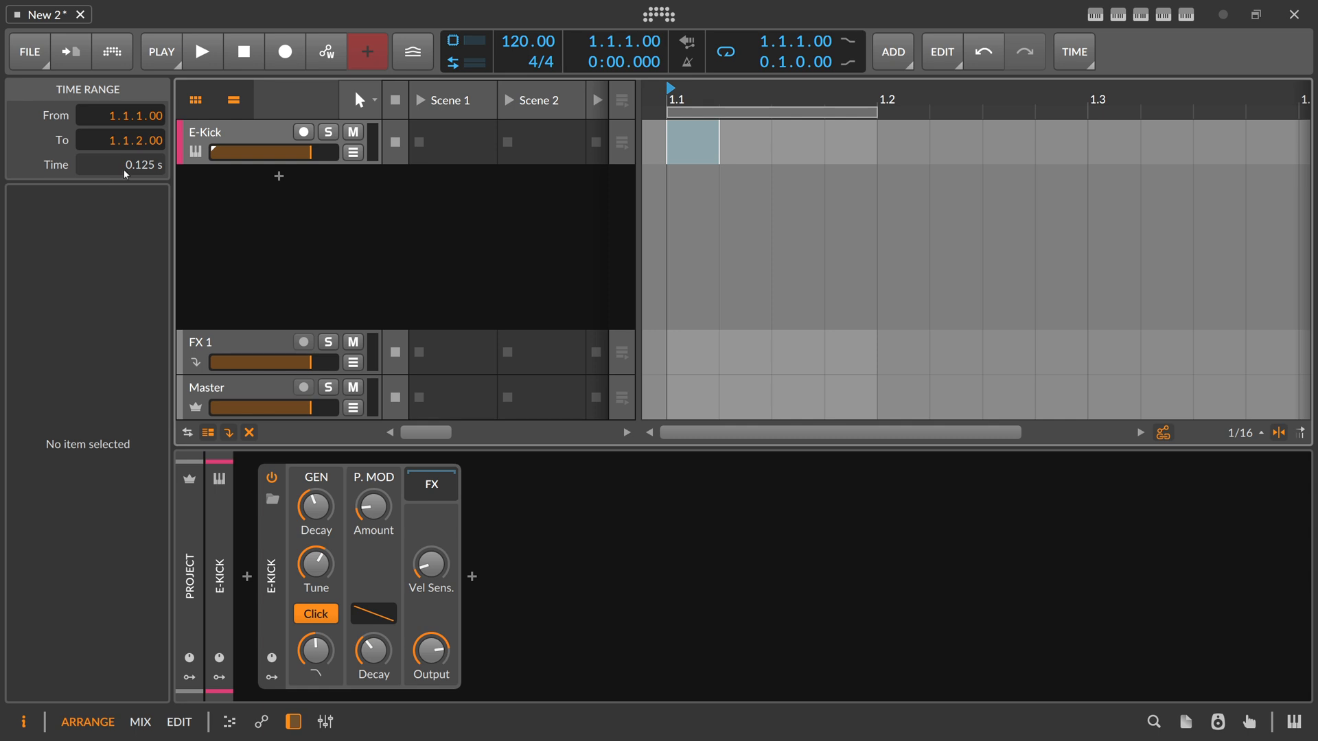
pyautogui.moveTo(138, 175)
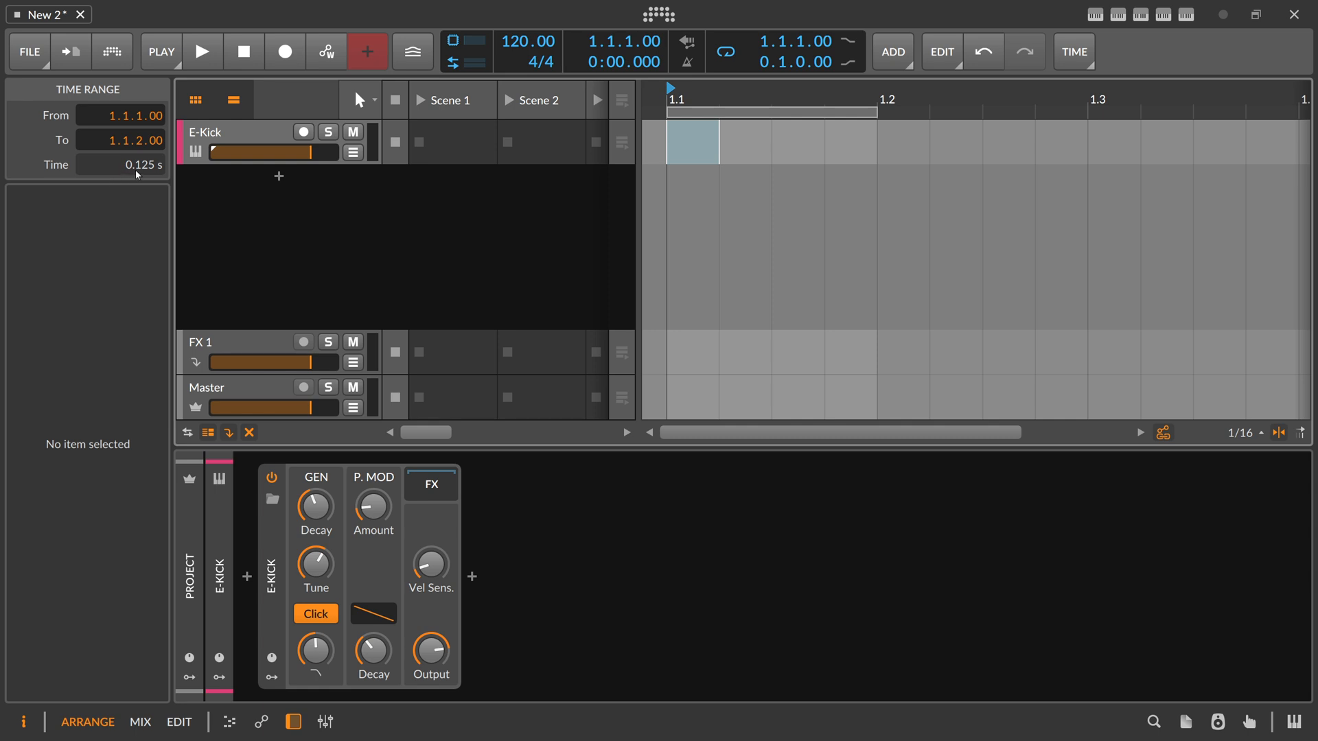
pyautogui.moveTo(159, 170)
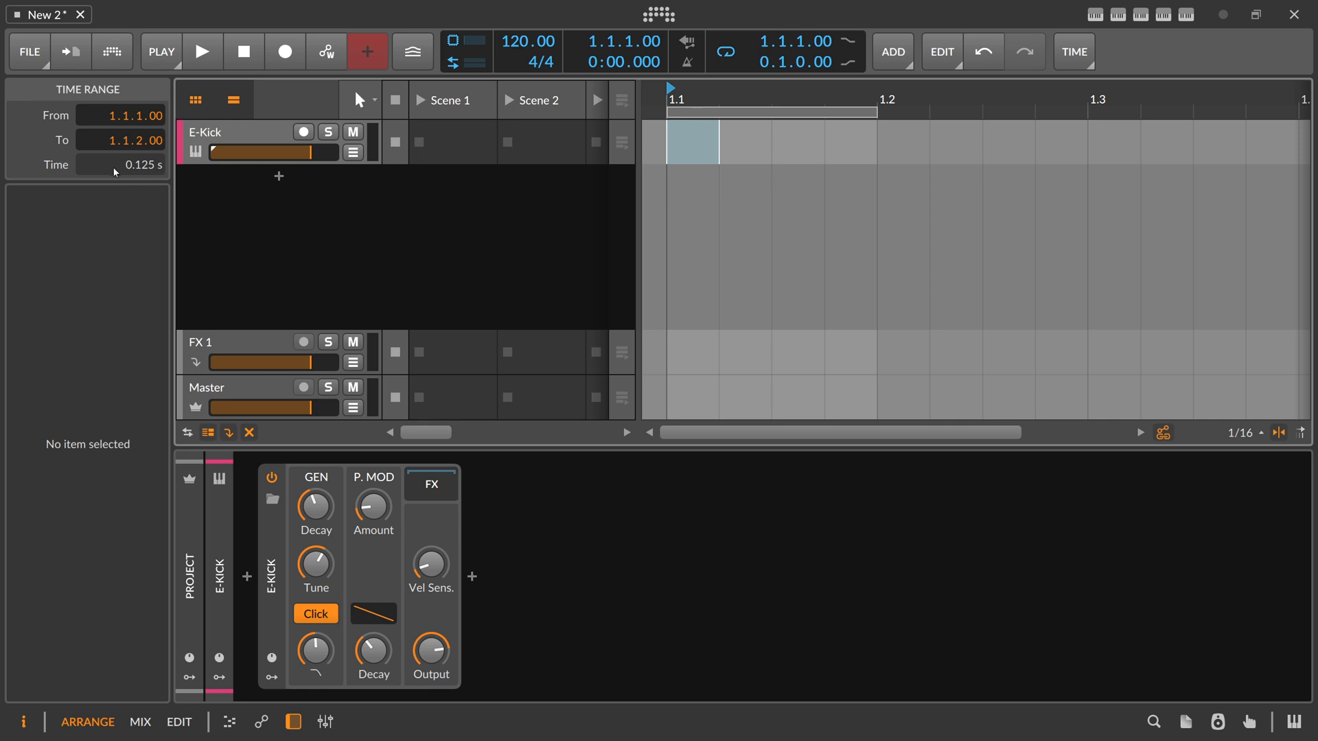
pyautogui.moveTo(135, 174)
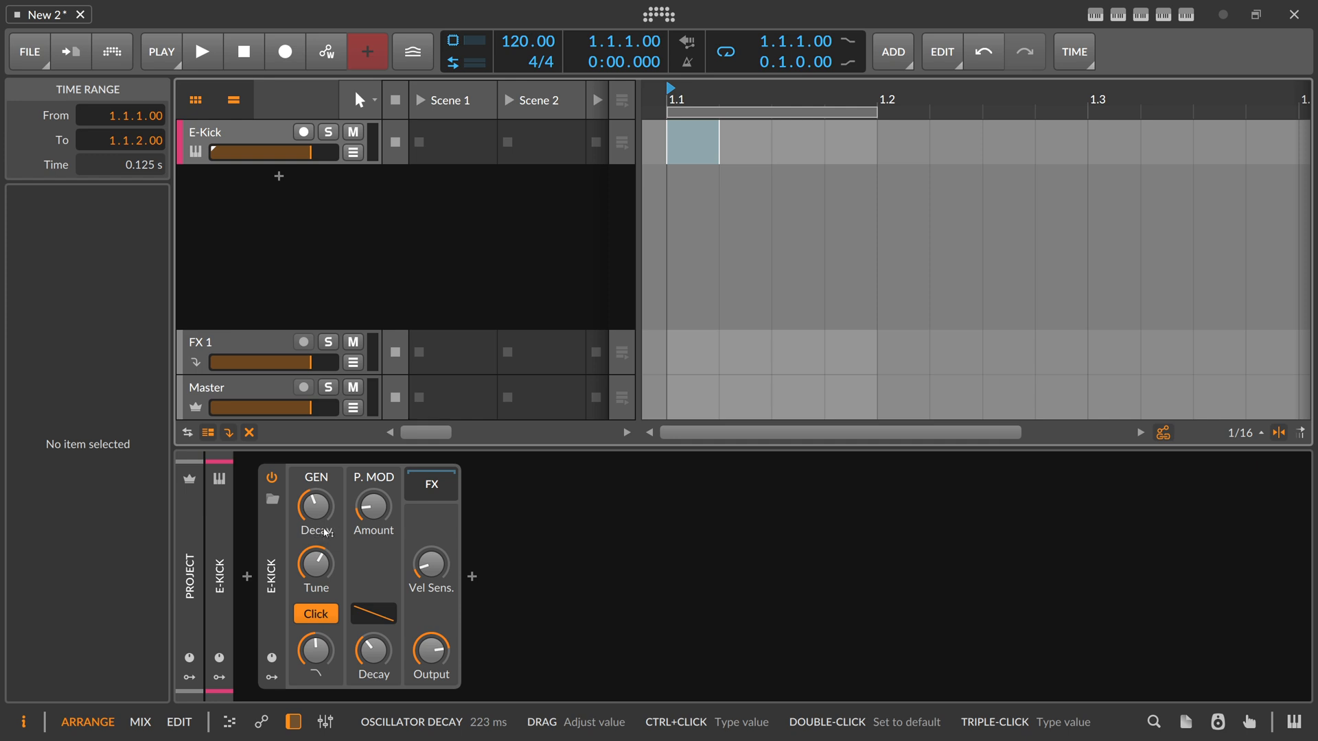
pyautogui.moveTo(318, 512)
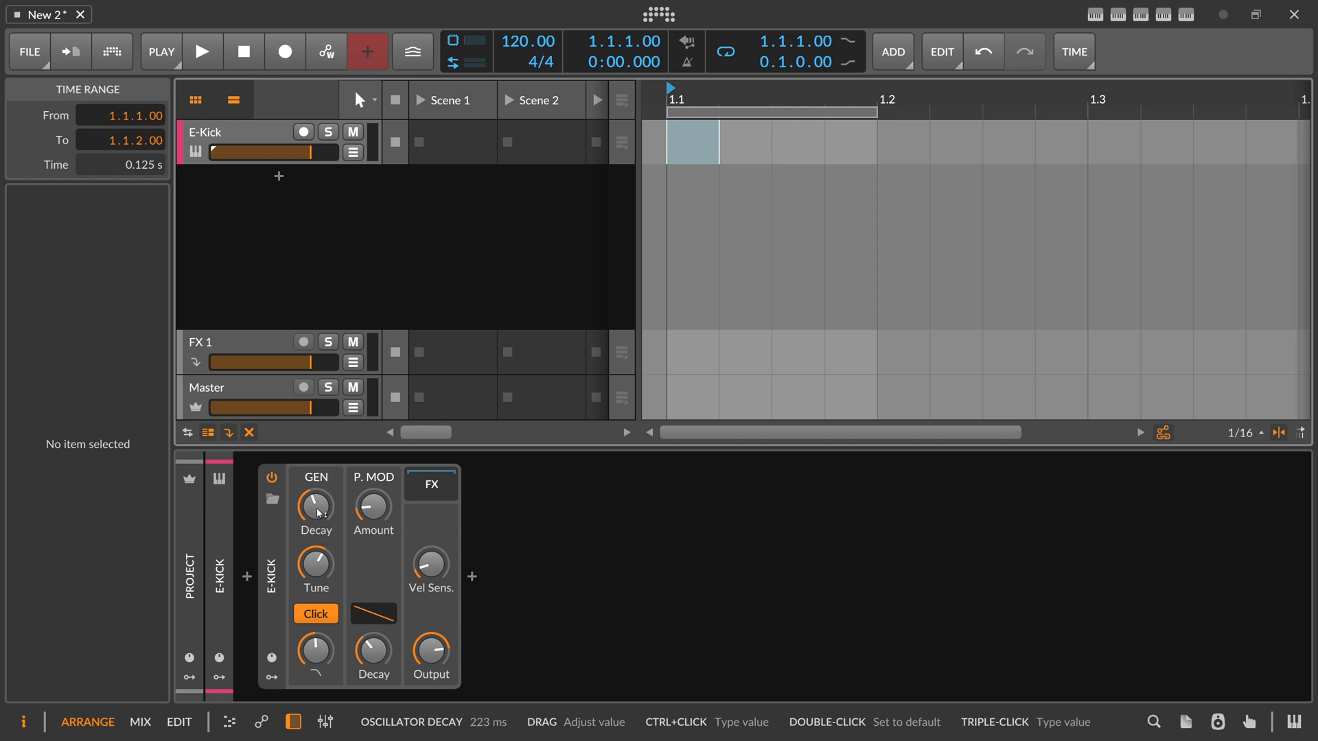
pyautogui.tripleClick(316, 504)
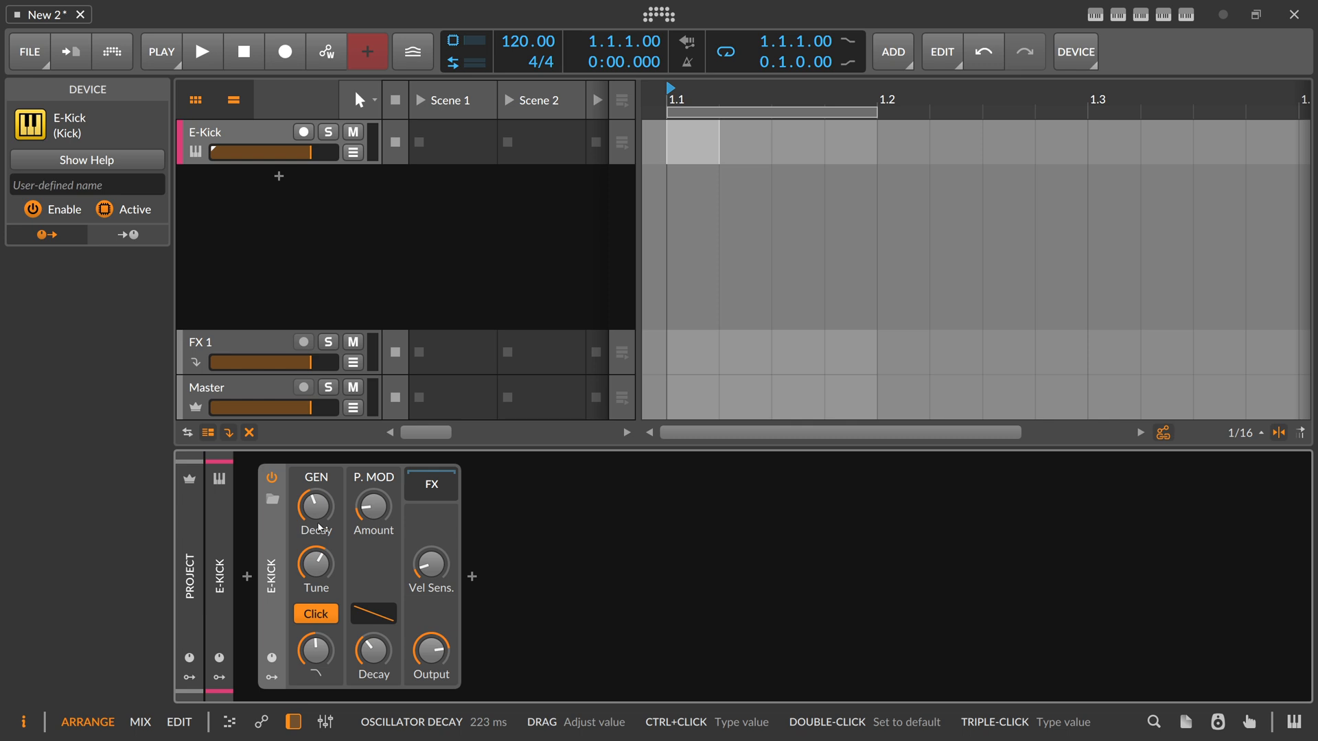
pyautogui.moveTo(1159, 27)
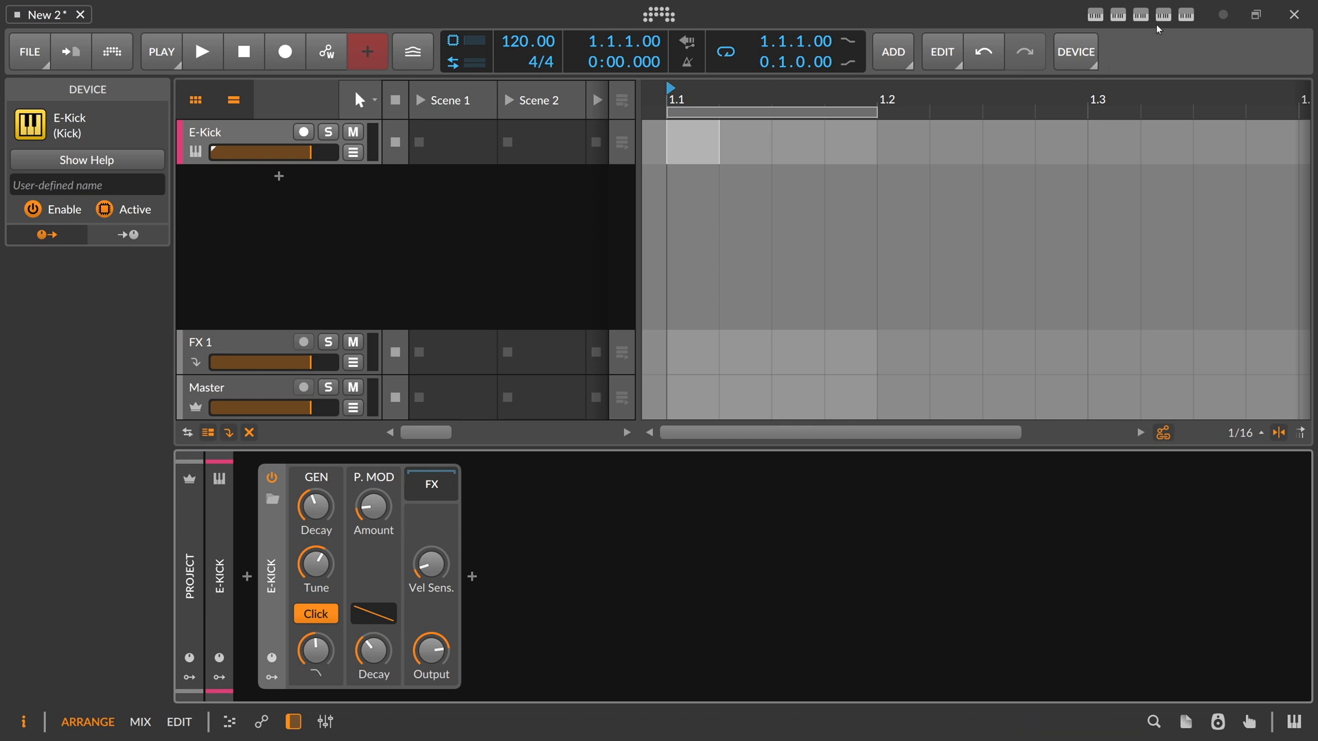
# Read the 250 ms eighth-note value in TimeCalc and set the E-Kick decay to 125 ms
pyautogui.click(1185, 13)
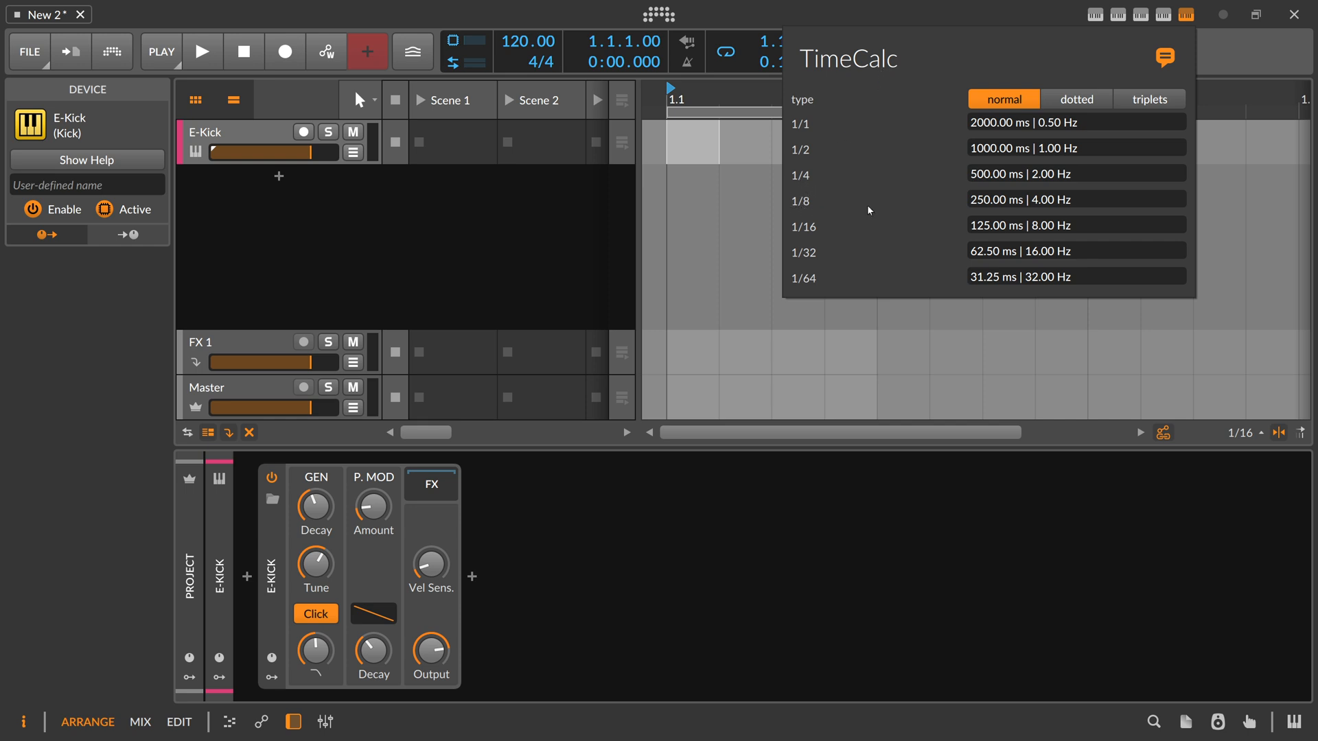
pyautogui.doubleClick(987, 200)
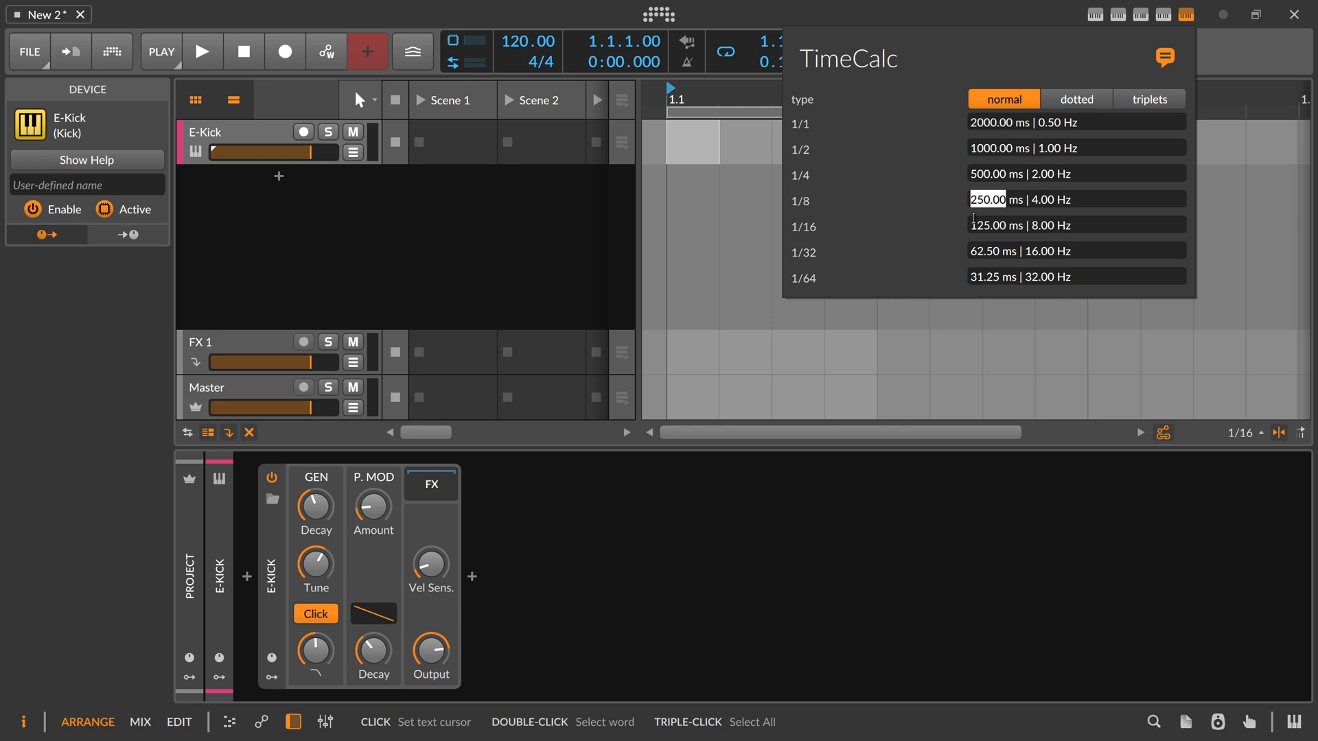
pyautogui.click(316, 504)
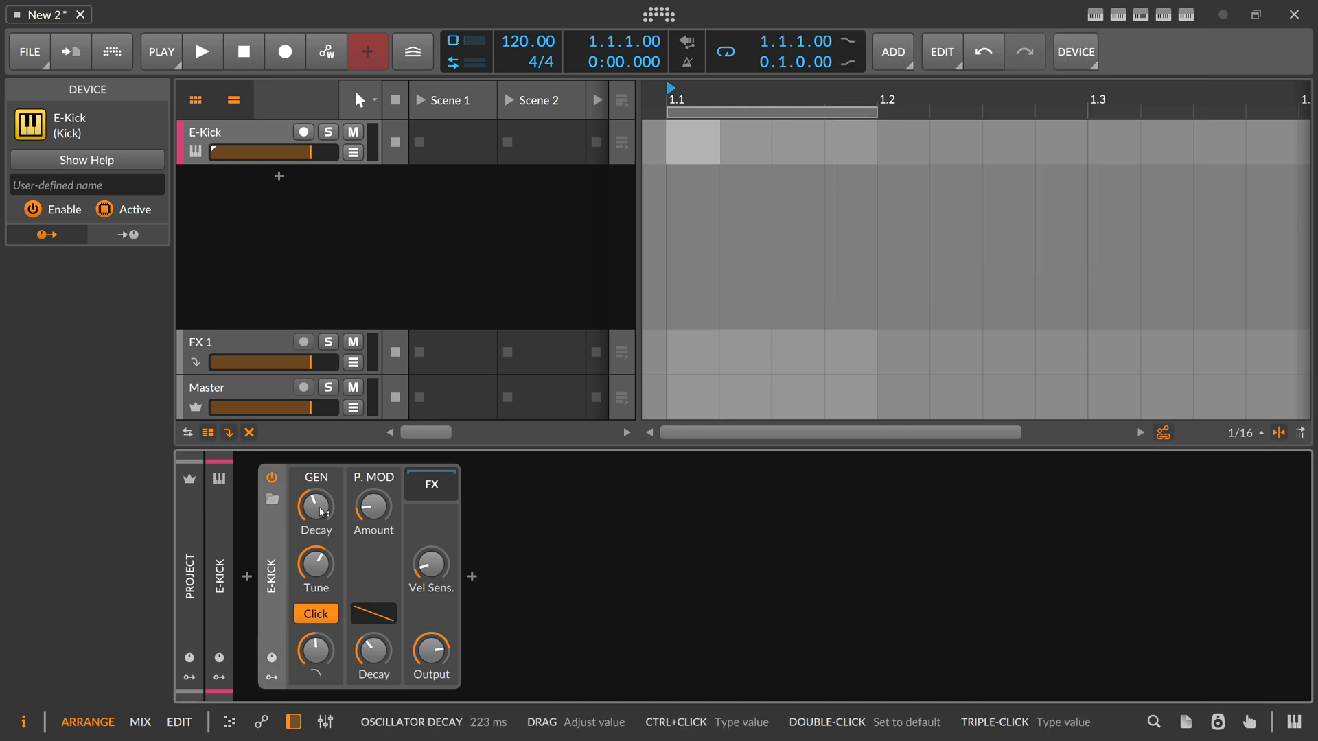
pyautogui.moveTo(316, 508); pyautogui.dragTo(317, 504)
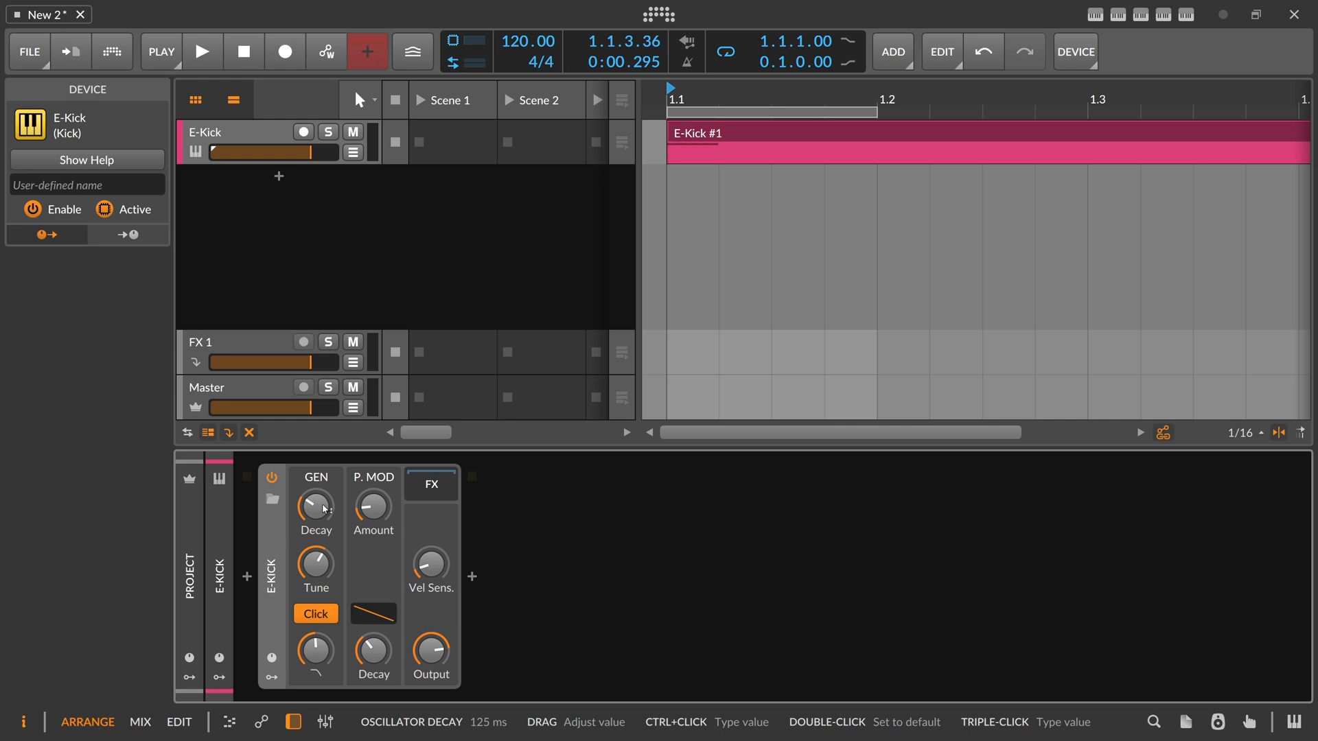
pyautogui.click(202, 51)
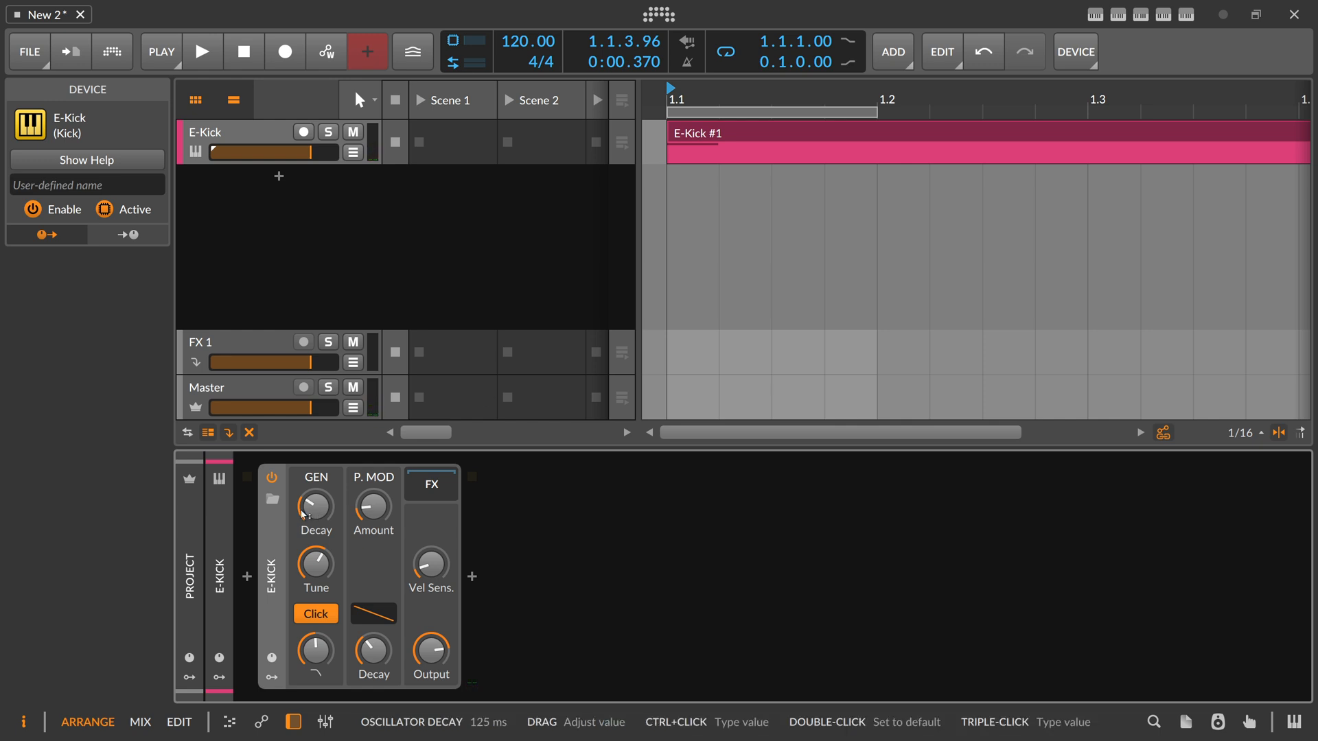
pyautogui.moveTo(313, 510)
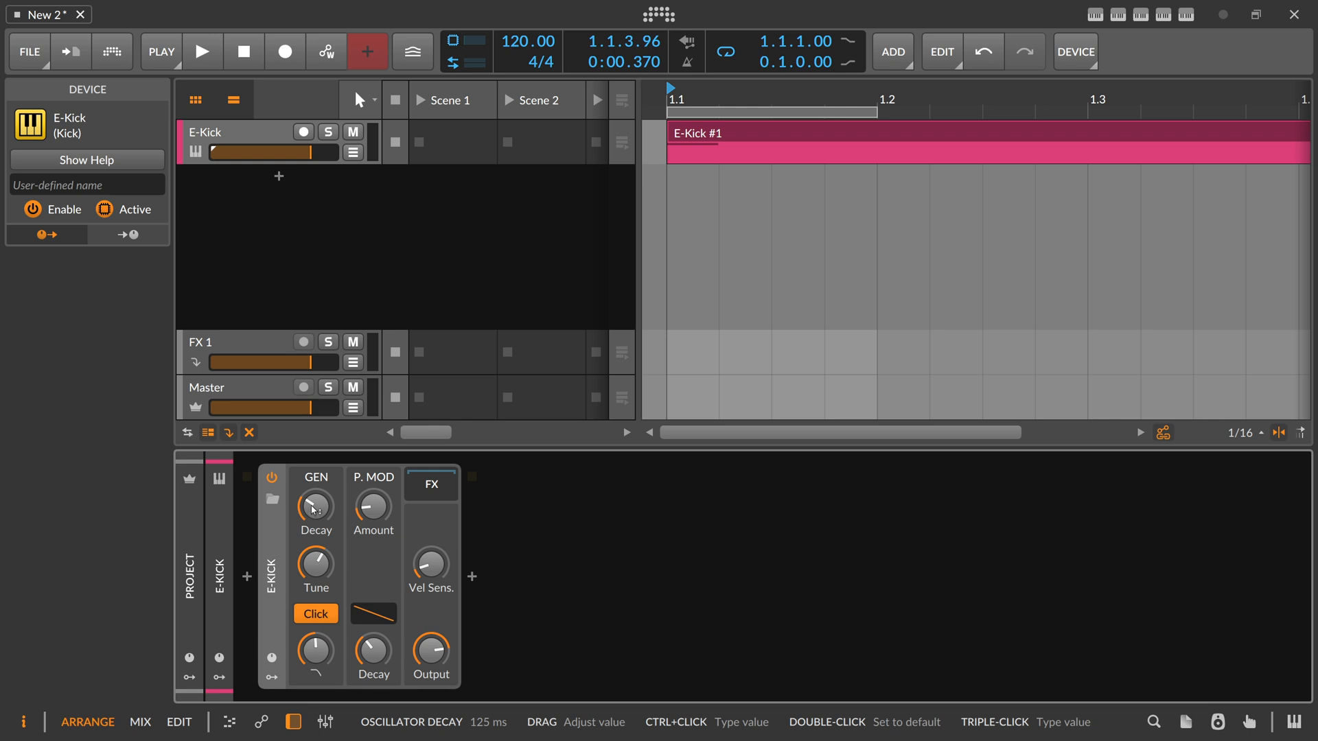
pyautogui.moveTo(315, 511)
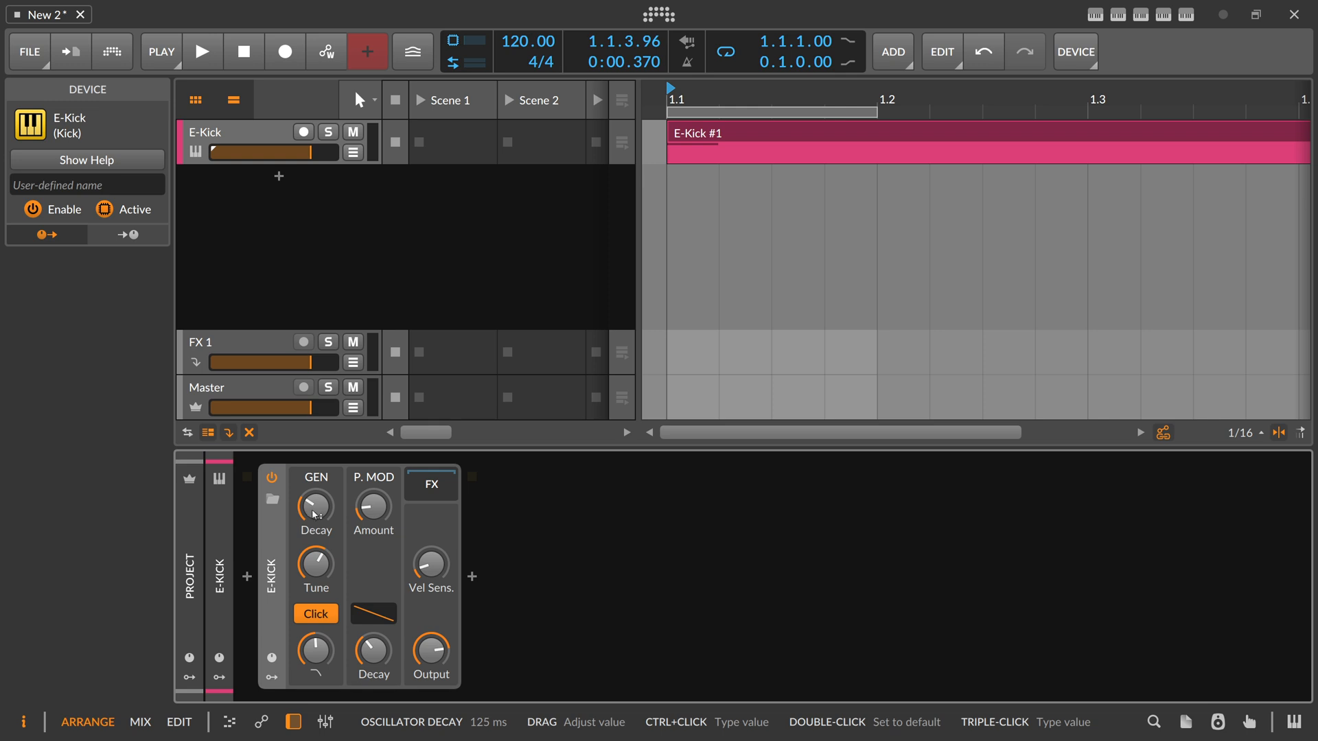
pyautogui.moveTo(327, 523)
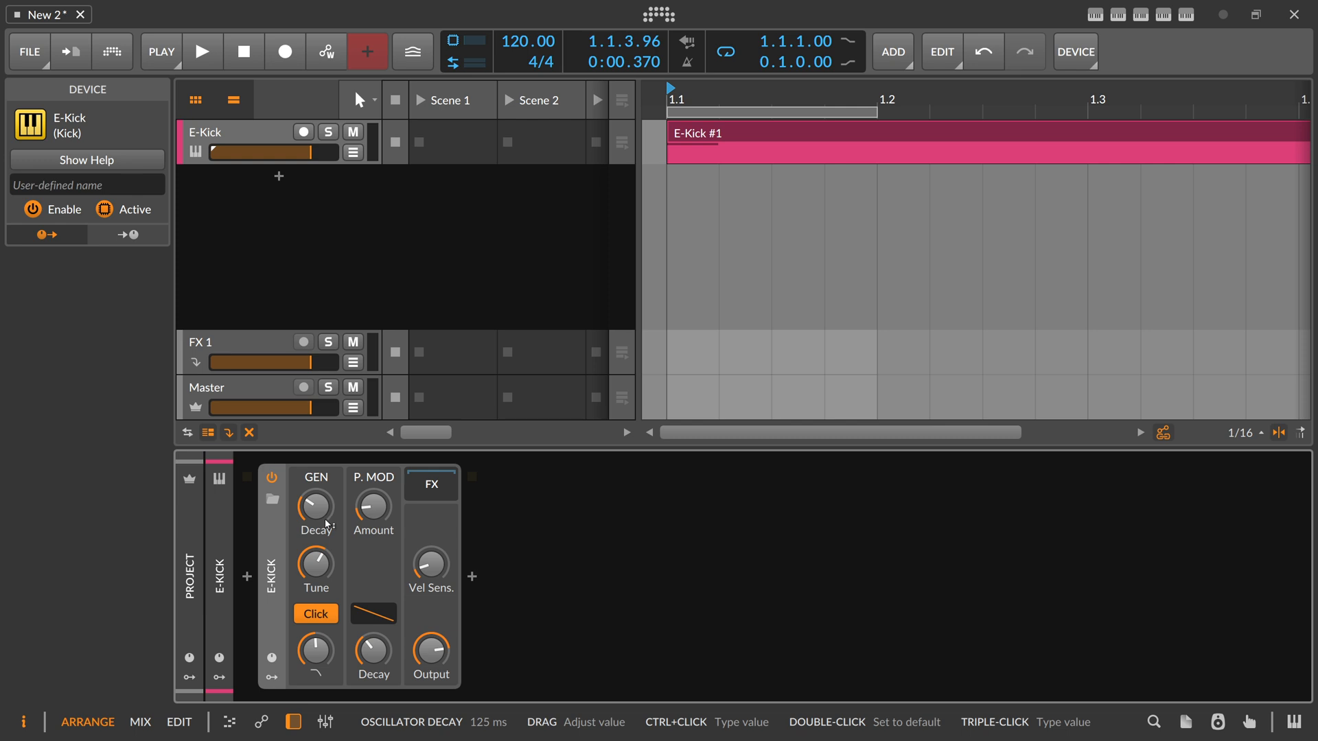
pyautogui.moveTo(527, 47)
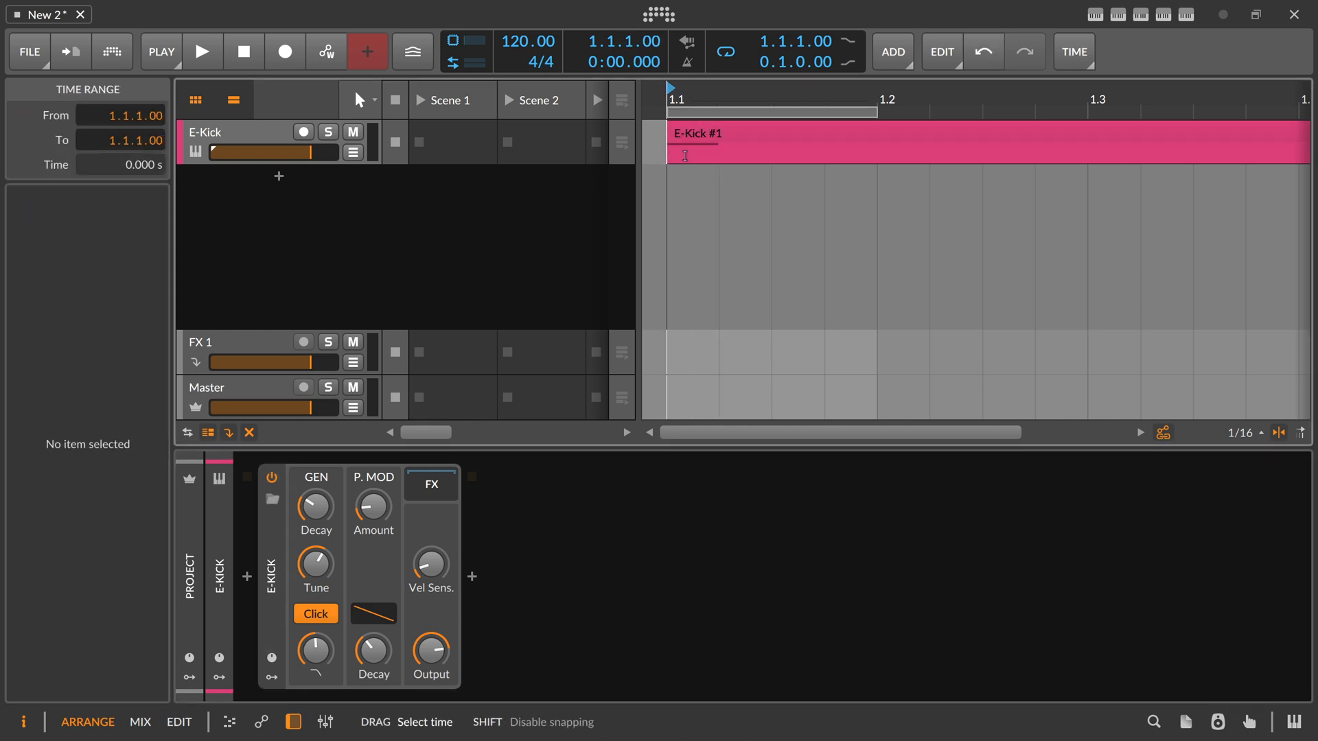
# Start playback before adding a second instrument track for the Test Tone
pyautogui.click(202, 51)
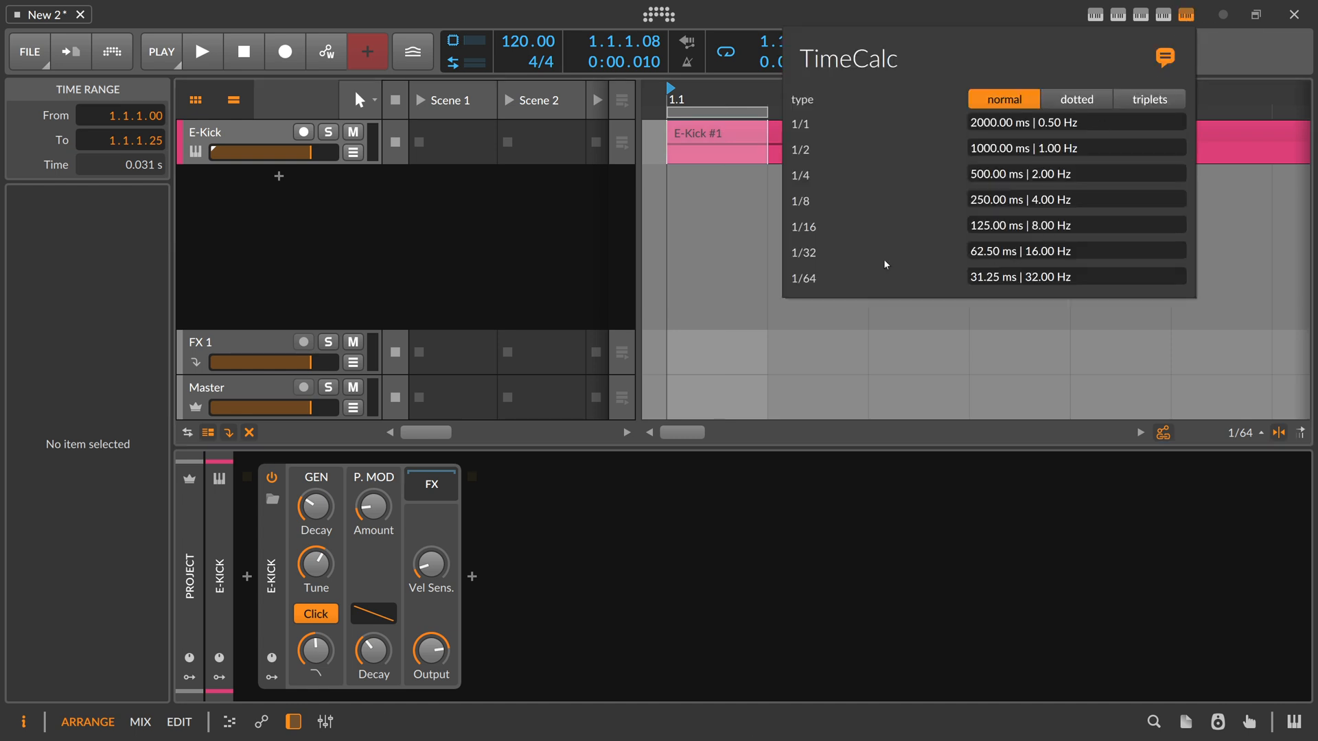
pyautogui.moveTo(797, 287)
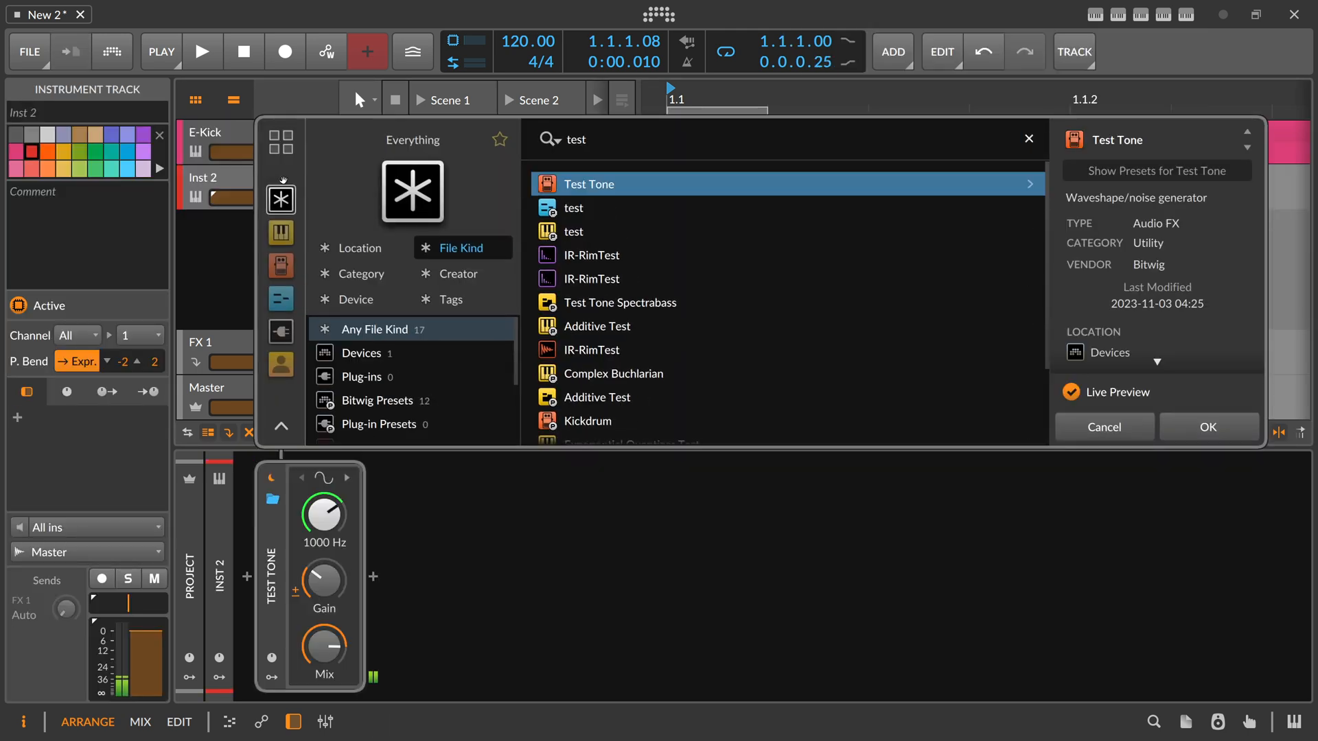
# Insert the Test Tone generator on a new Audio 2 track, to be tuned to 32 Hz
pyautogui.click(1208, 427)
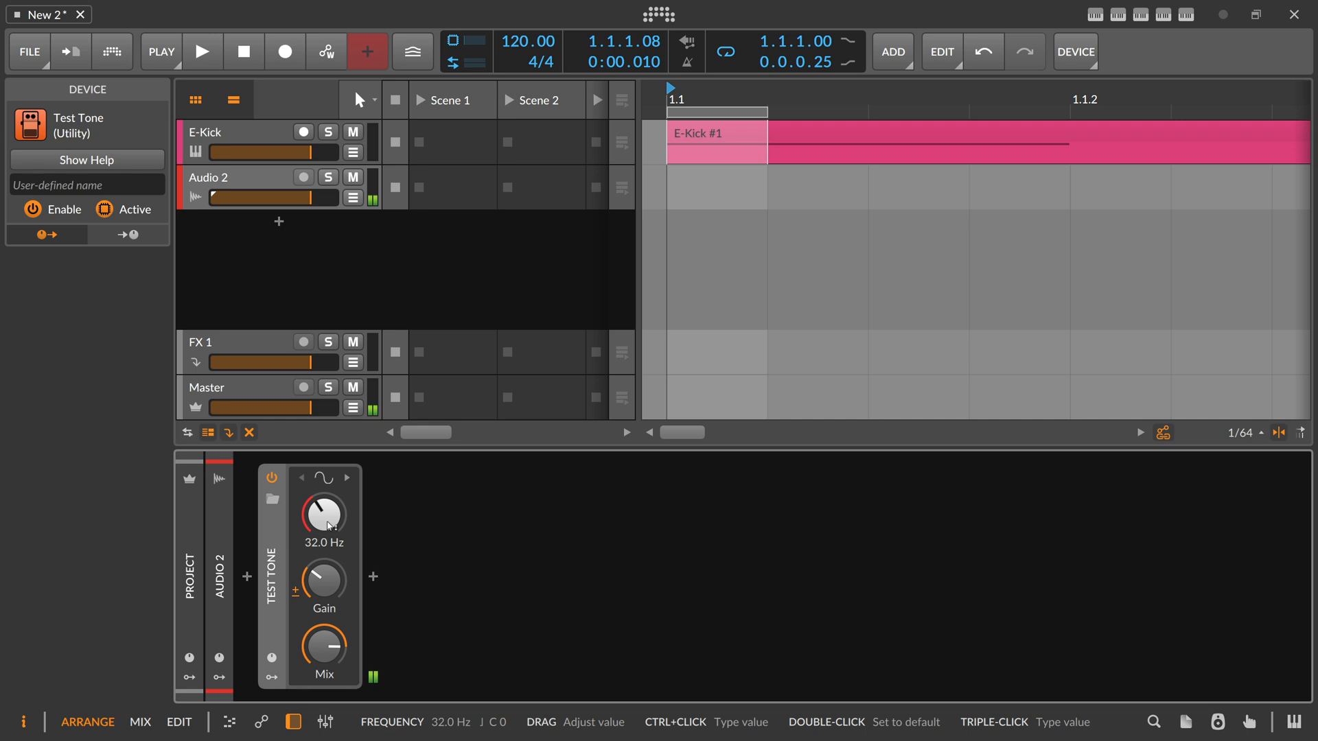
pyautogui.moveTo(467, 277)
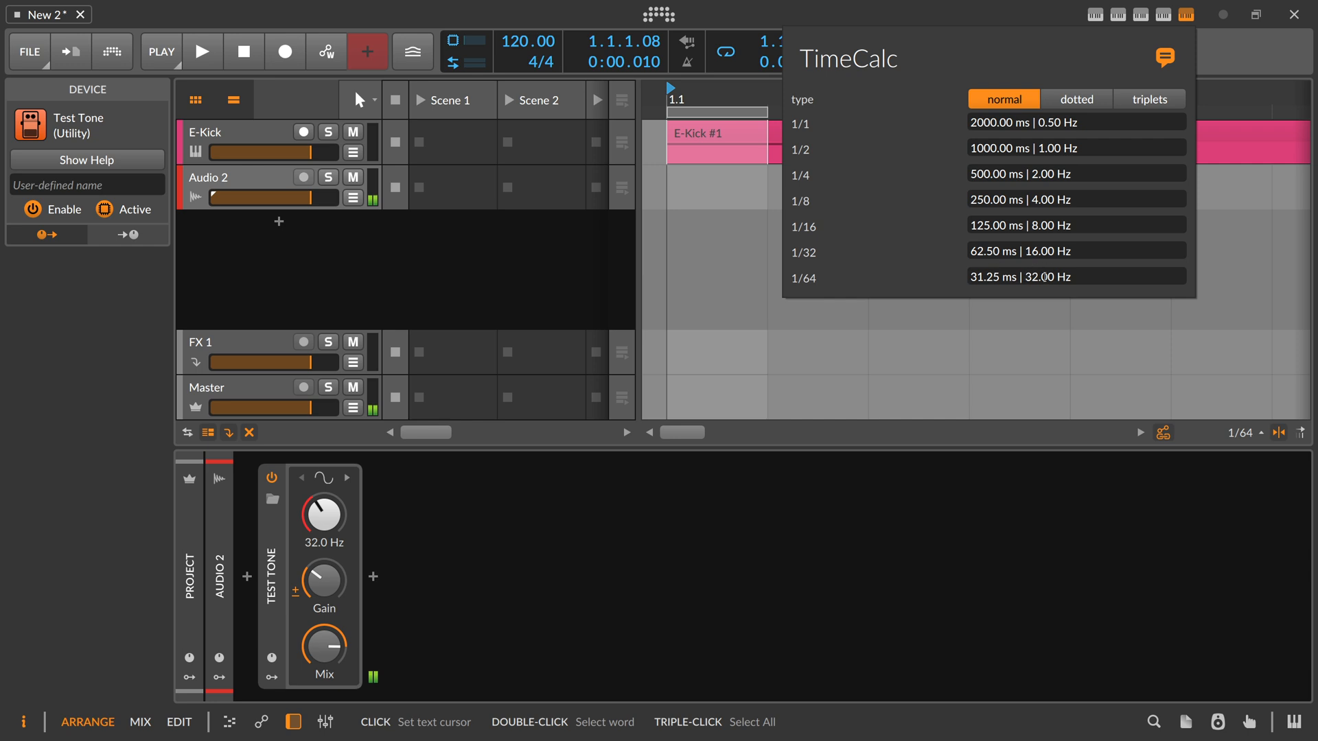
pyautogui.moveTo(1026, 265)
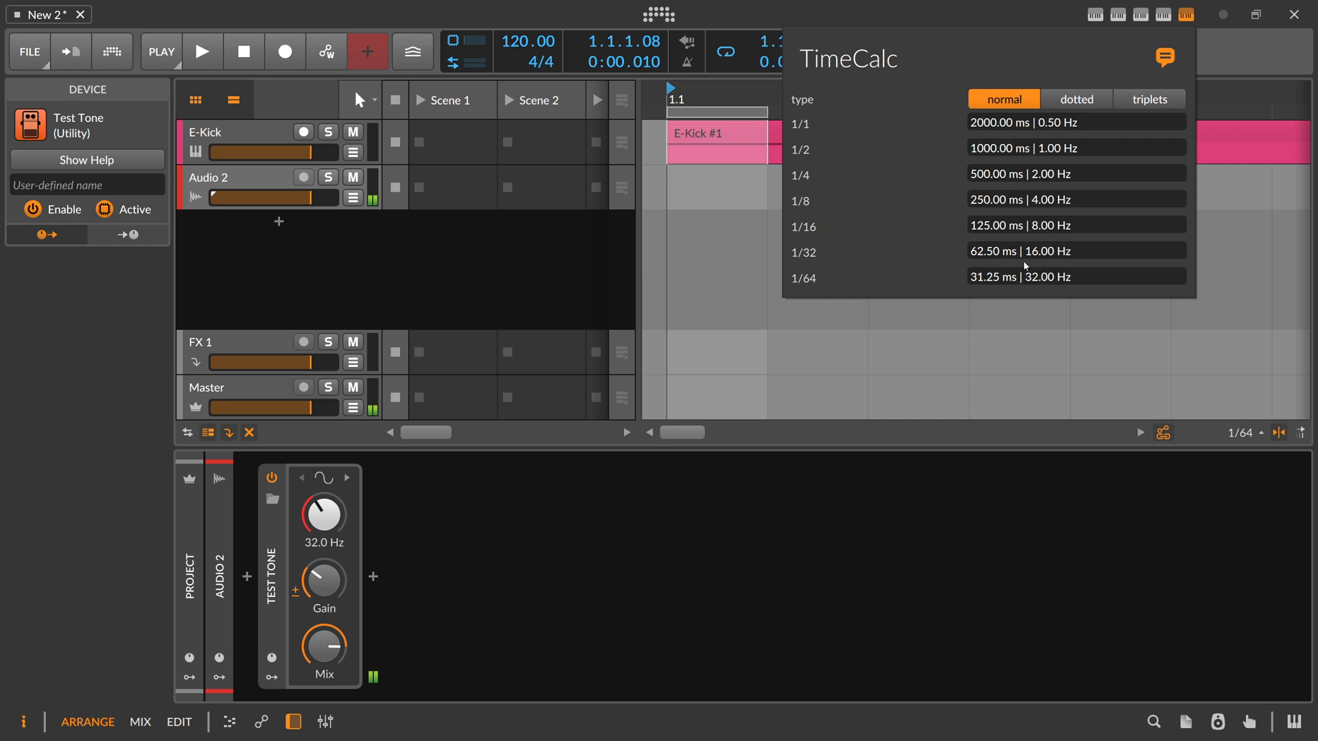
pyautogui.moveTo(836, 289)
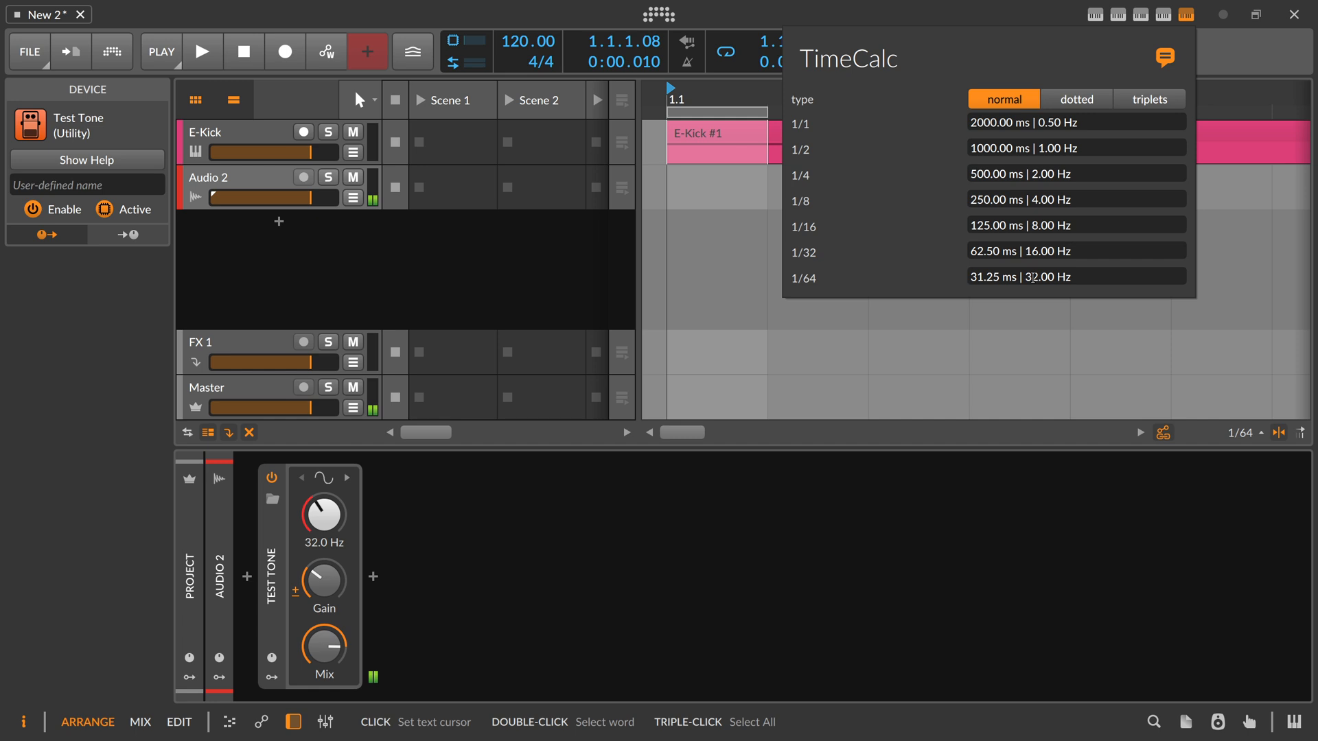
# Load DNB-Drums-Grid on a new track at 172 BPM and play the one-bar loop
pyautogui.click(235, 177)
pyautogui.write('d')
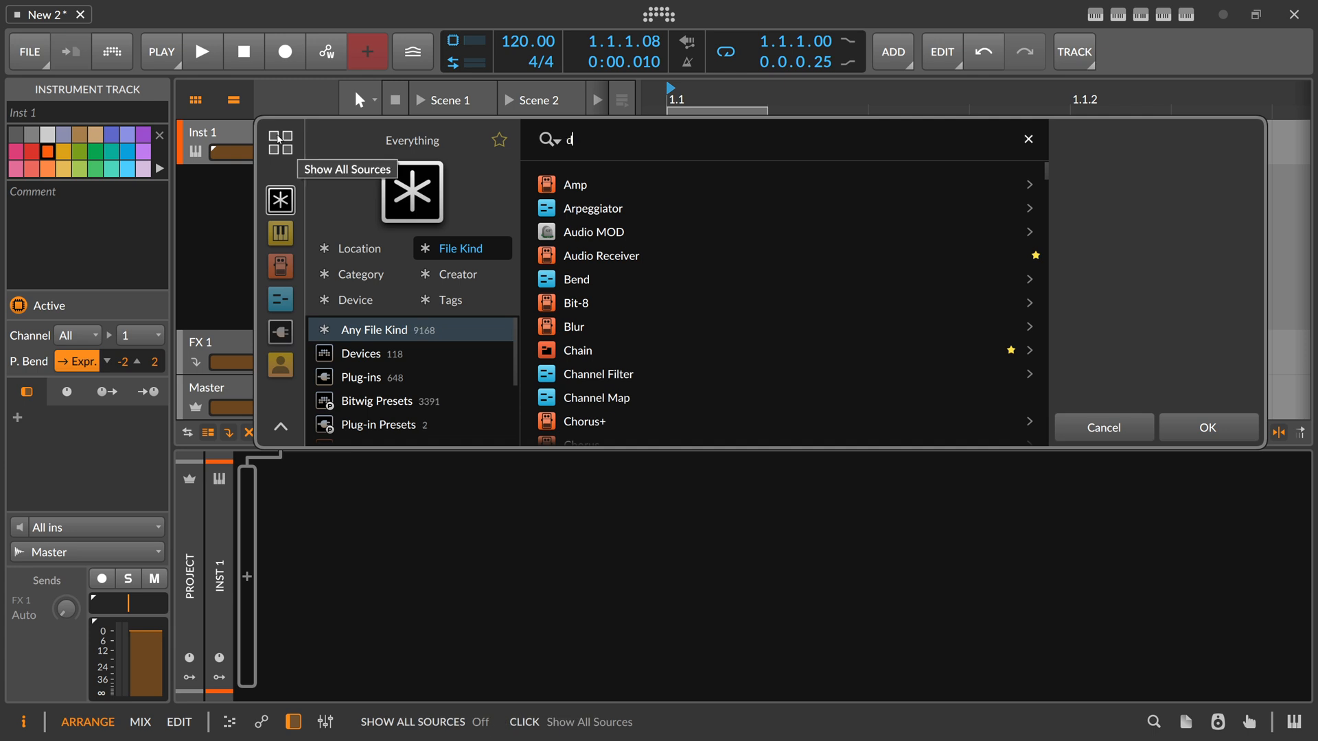
pyautogui.write('rum grid')
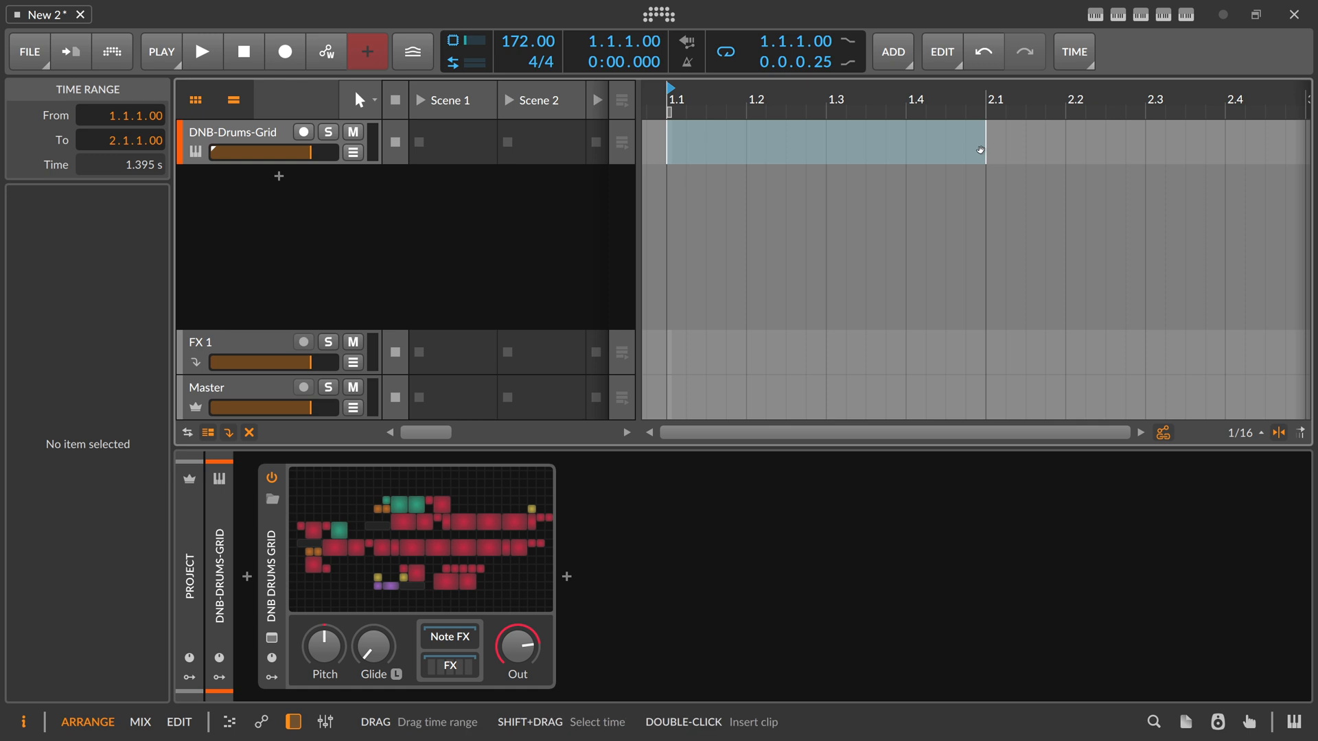
pyautogui.click(200, 51)
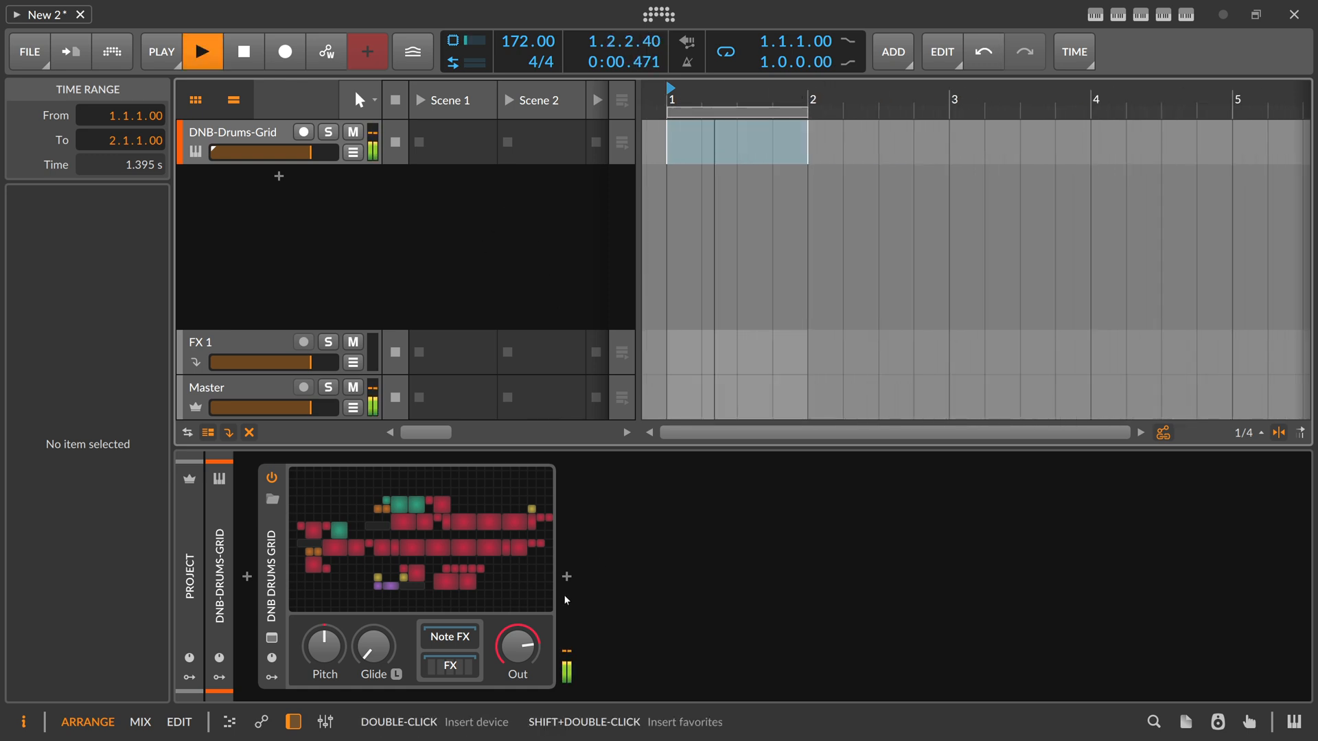
# Insert a Reverb after the drum grid and shorten its time to about 316 ms
pyautogui.click(568, 578)
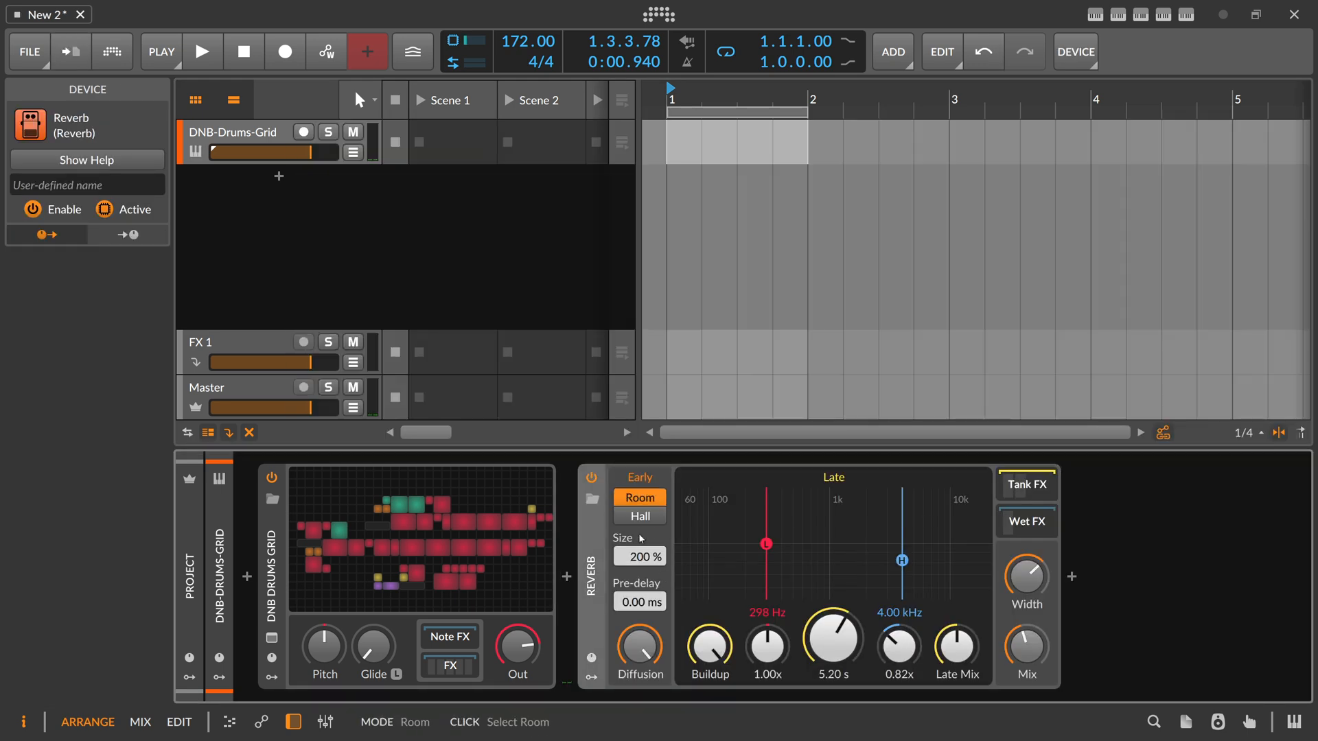
pyautogui.click(202, 51)
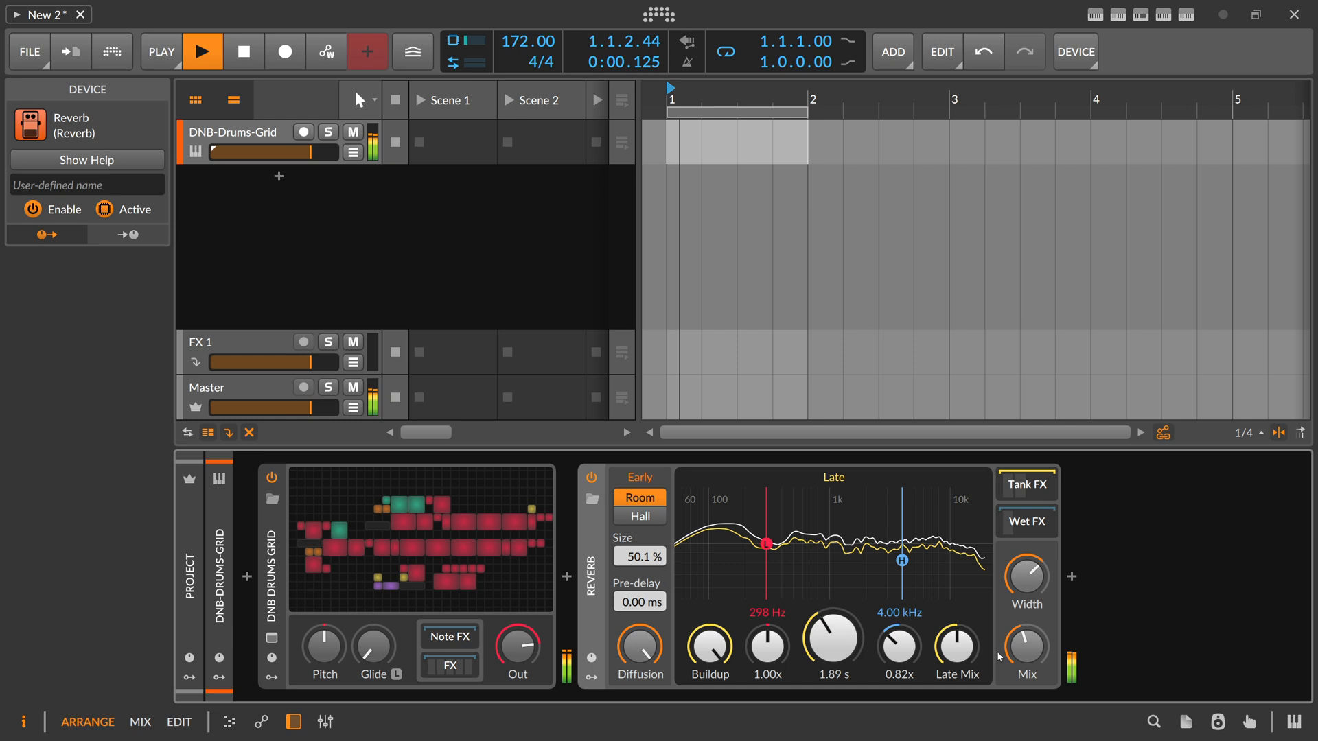
pyautogui.moveTo(833, 647); pyautogui.dragTo(833, 673)
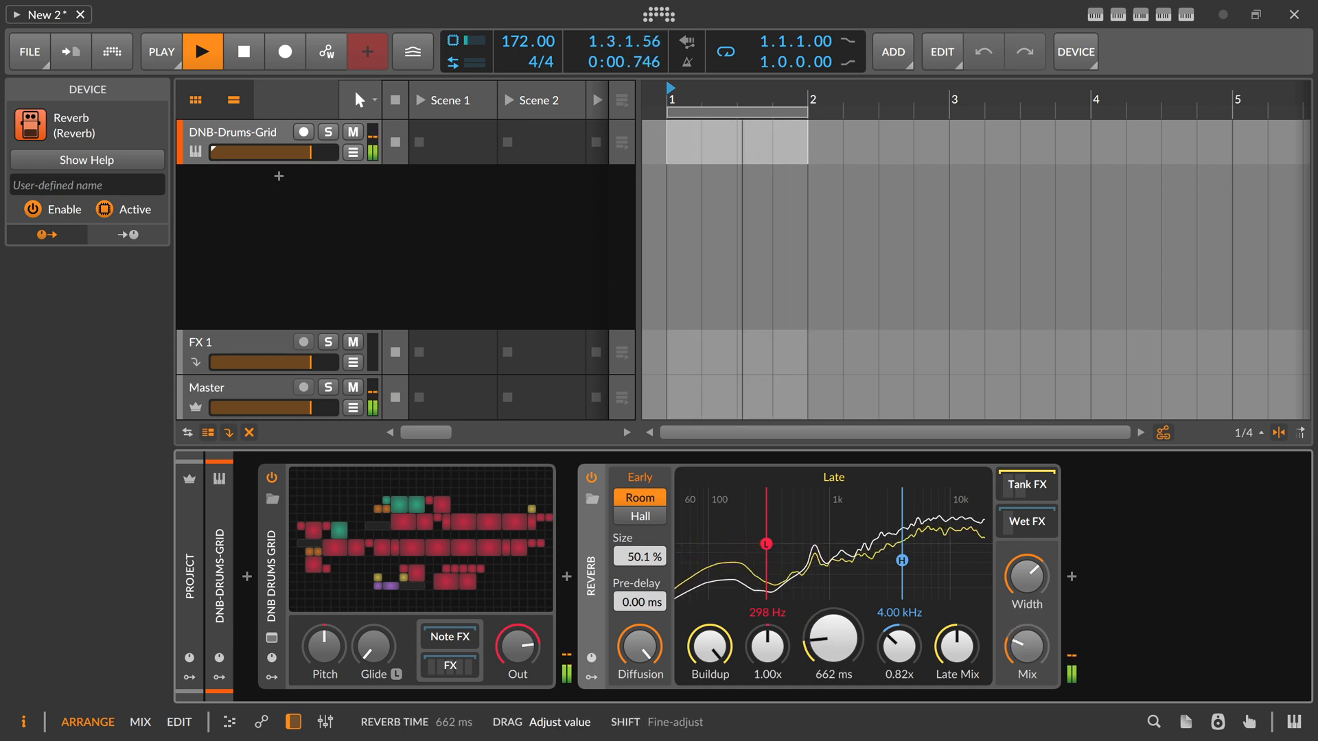
pyautogui.moveTo(833, 645); pyautogui.dragTo(825, 664)
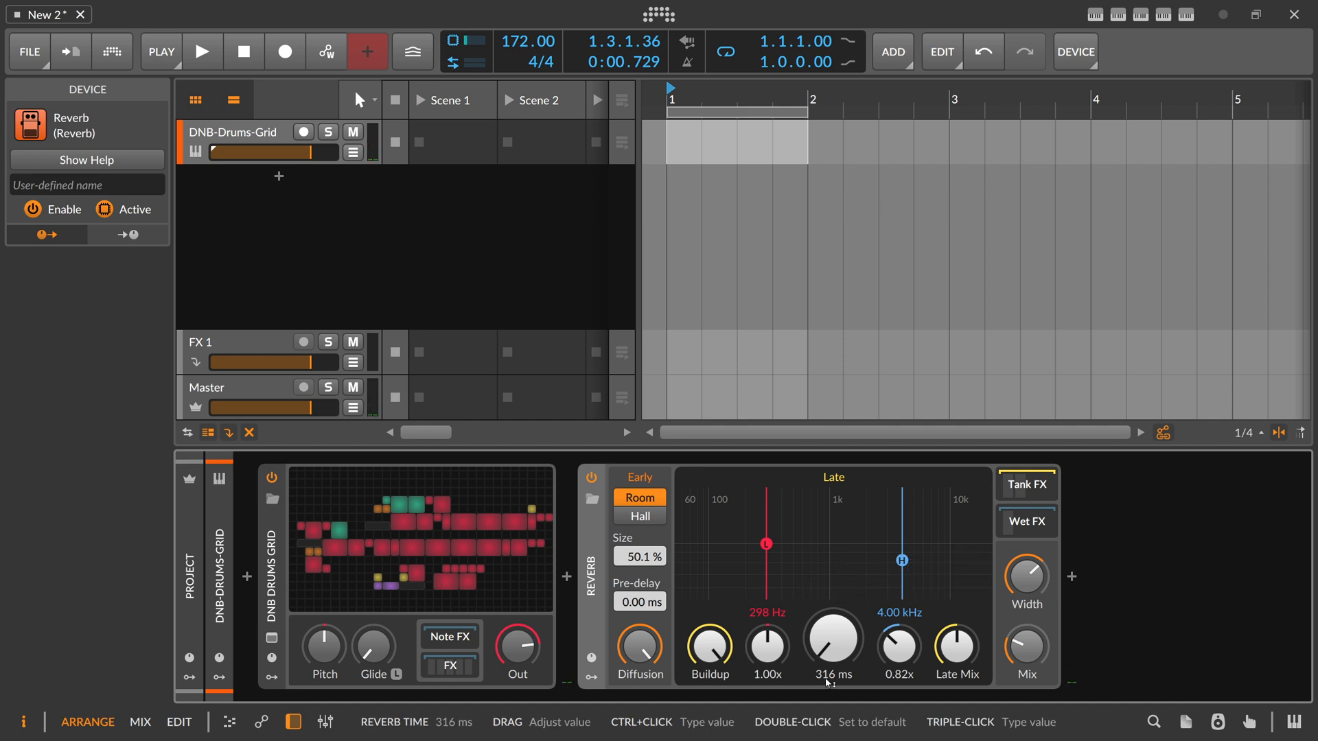
# Match the reverb time to TimeCalc's 349 ms quarter note and add a Transient Control device
pyautogui.click(1185, 15)
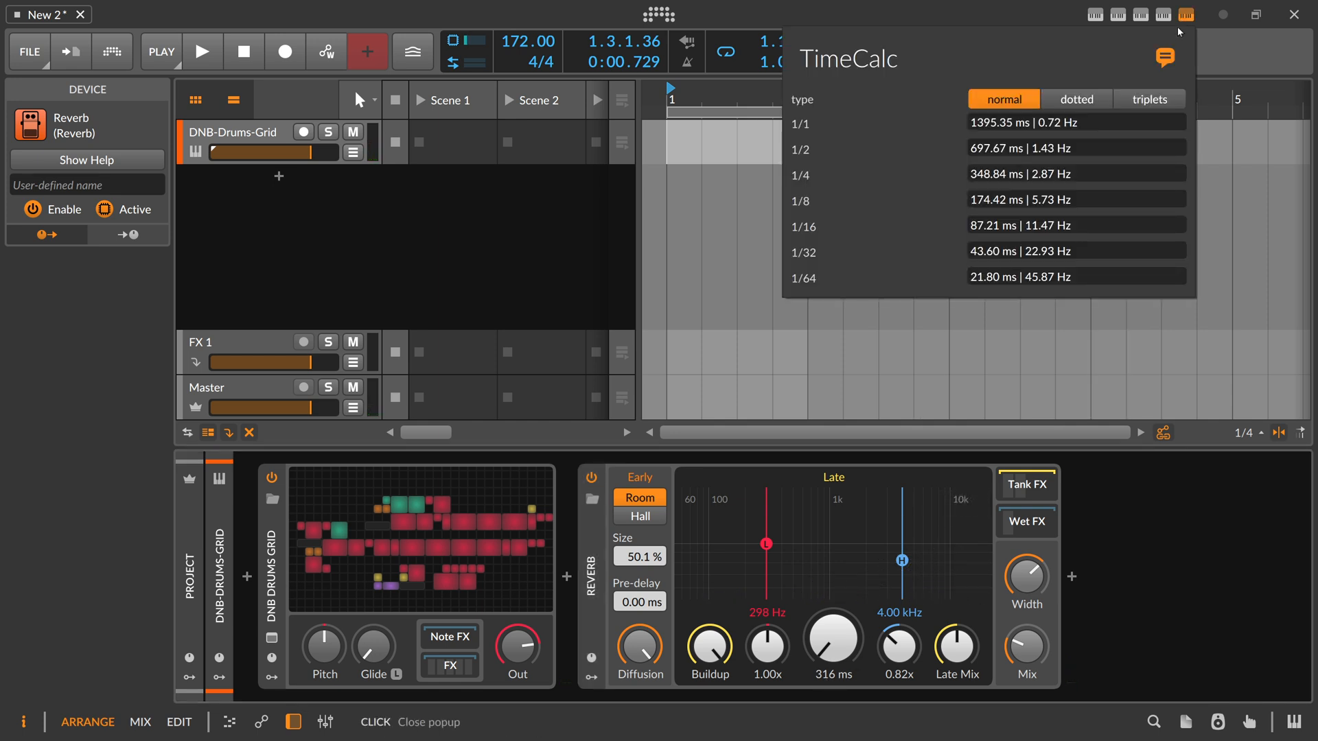
pyautogui.moveTo(805, 181)
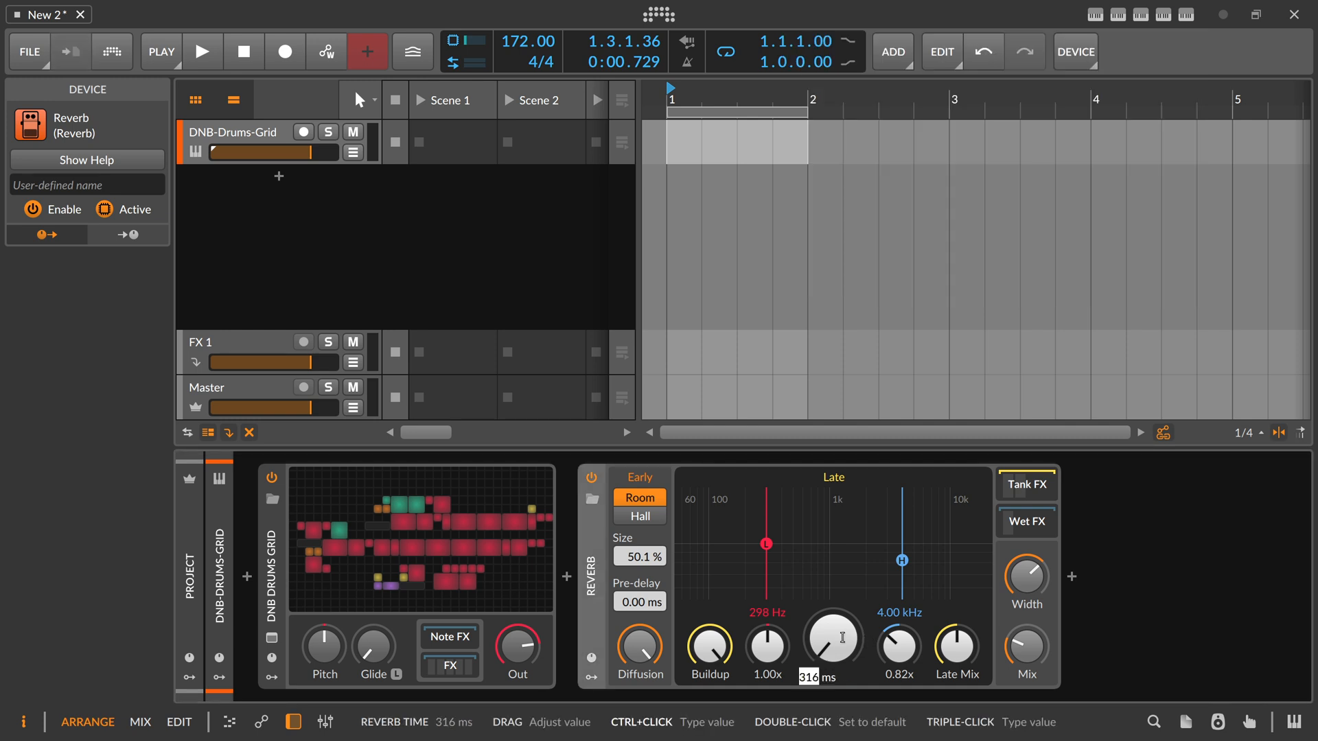
pyautogui.click(202, 51)
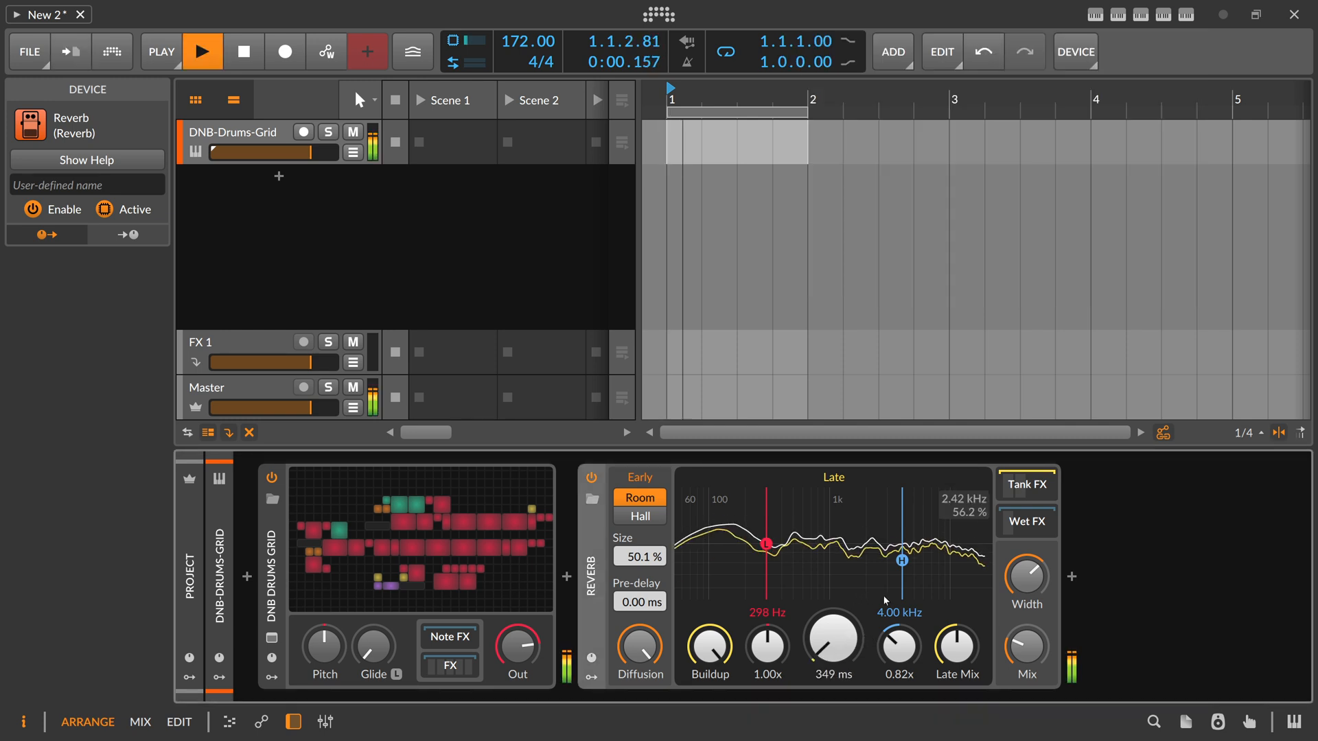
pyautogui.moveTo(1027, 578); pyautogui.dragTo(1027, 605)
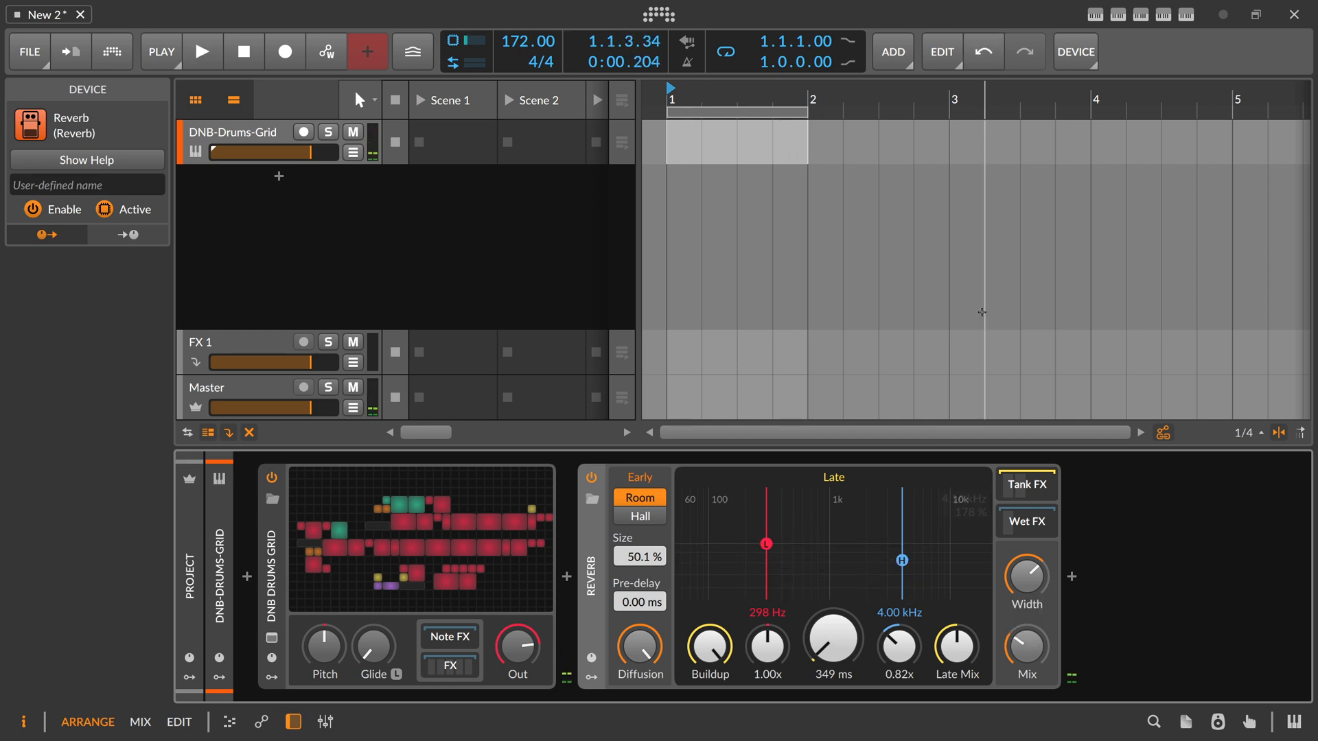
pyautogui.click(1072, 577)
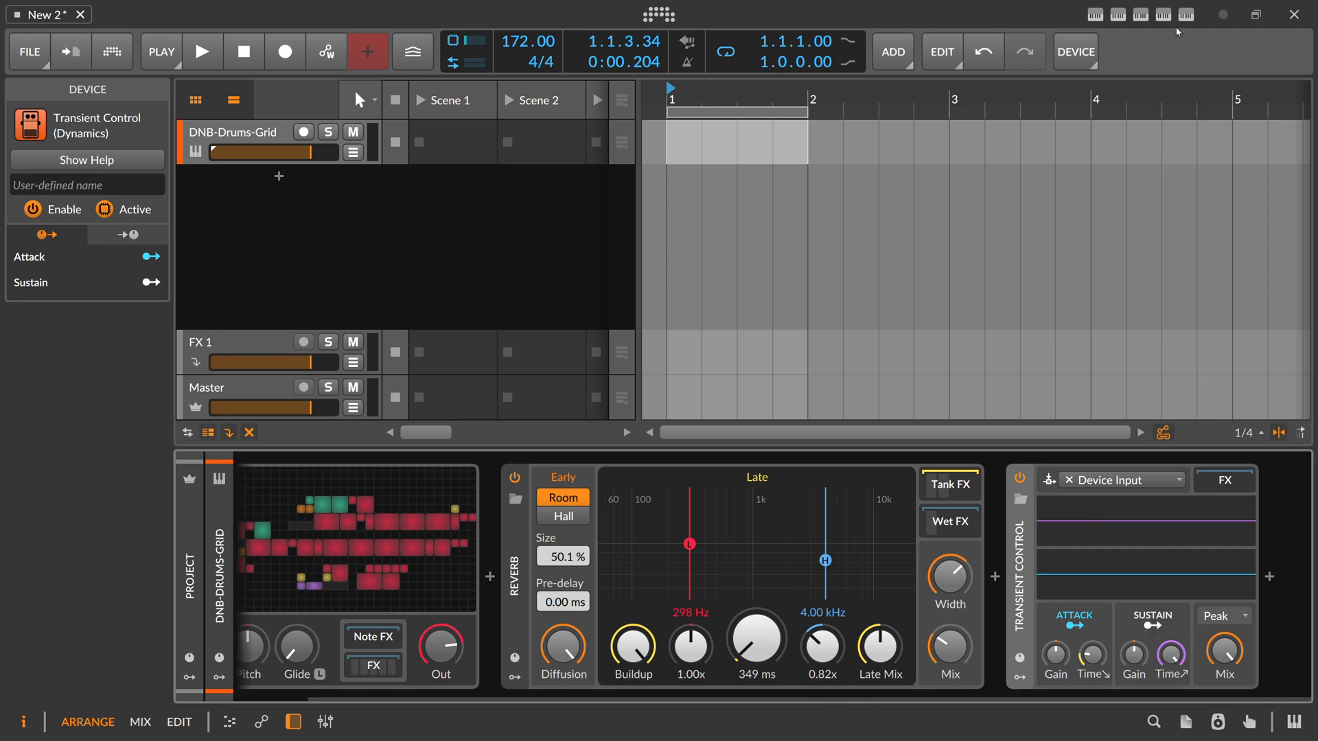
# Set Transient Control sustain time 87.2 ms (1/16 at 172 BPM) and sustain gain 34%
pyautogui.click(1185, 13)
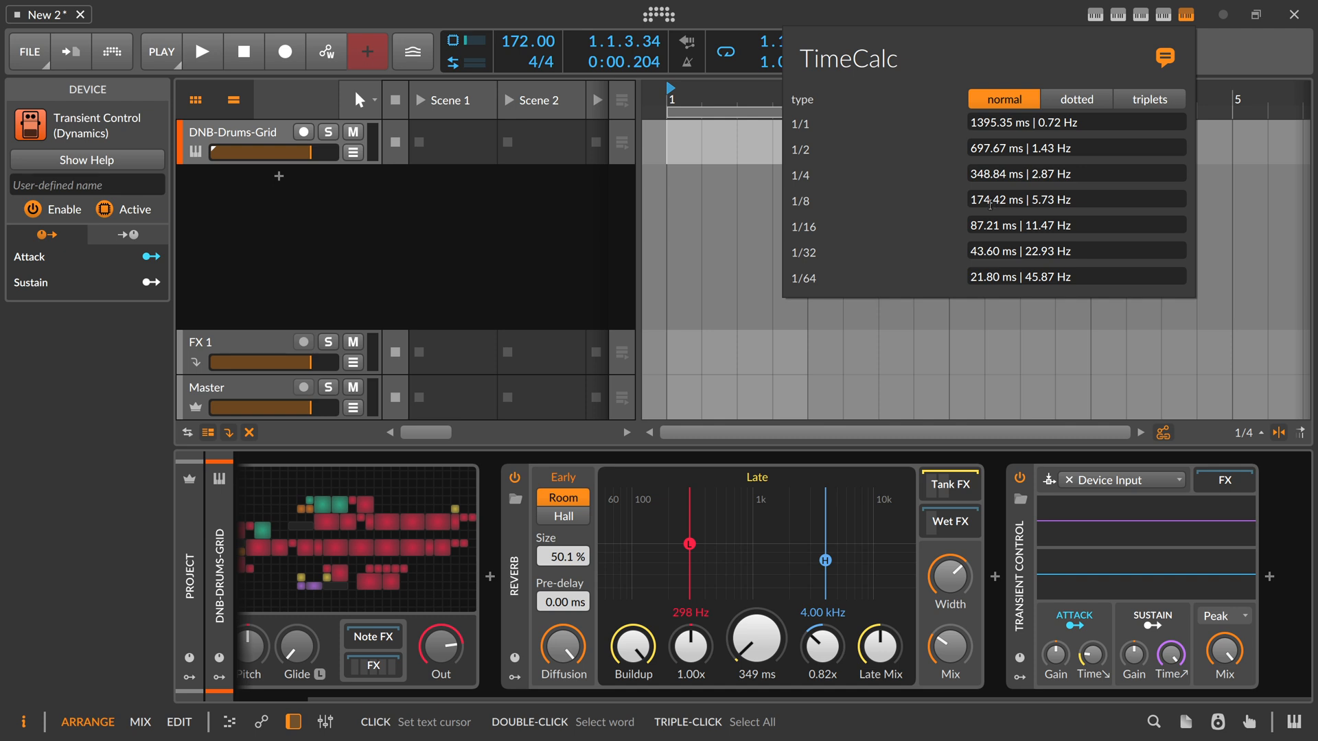
pyautogui.moveTo(812, 212)
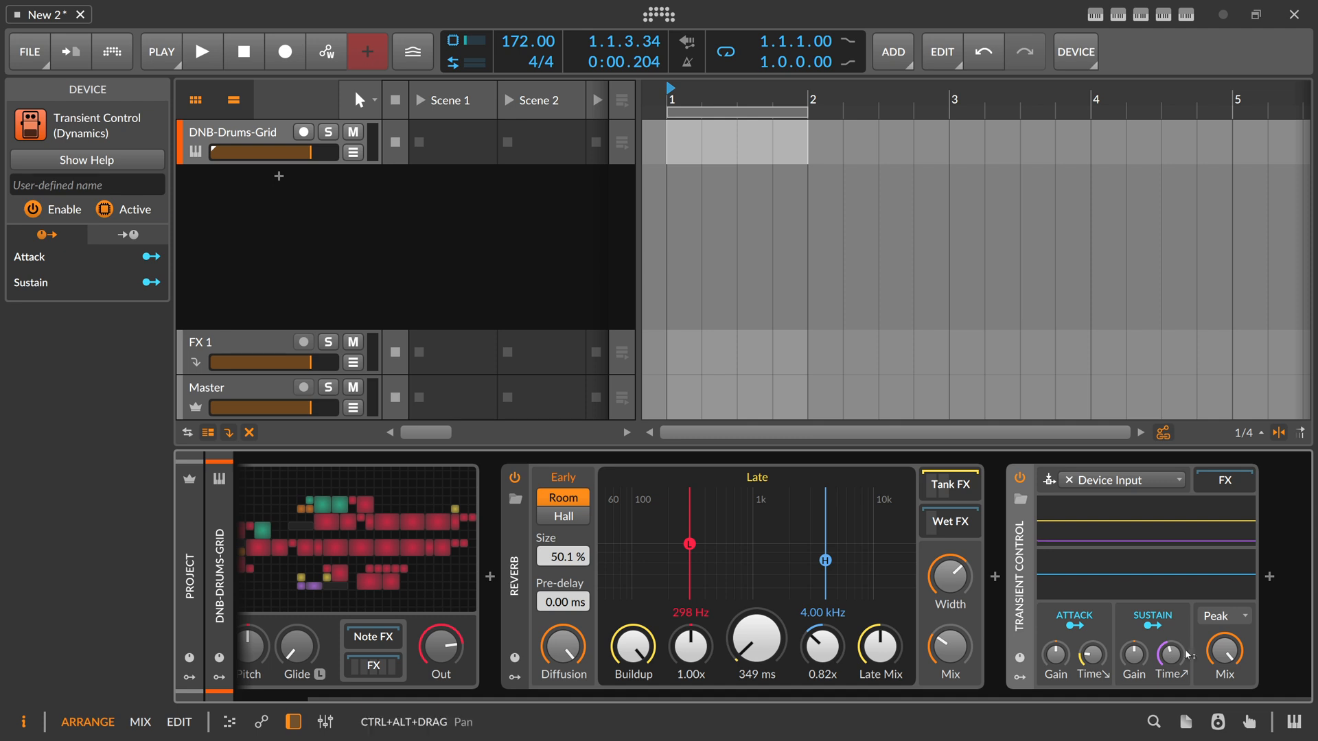
pyautogui.moveTo(1174, 657)
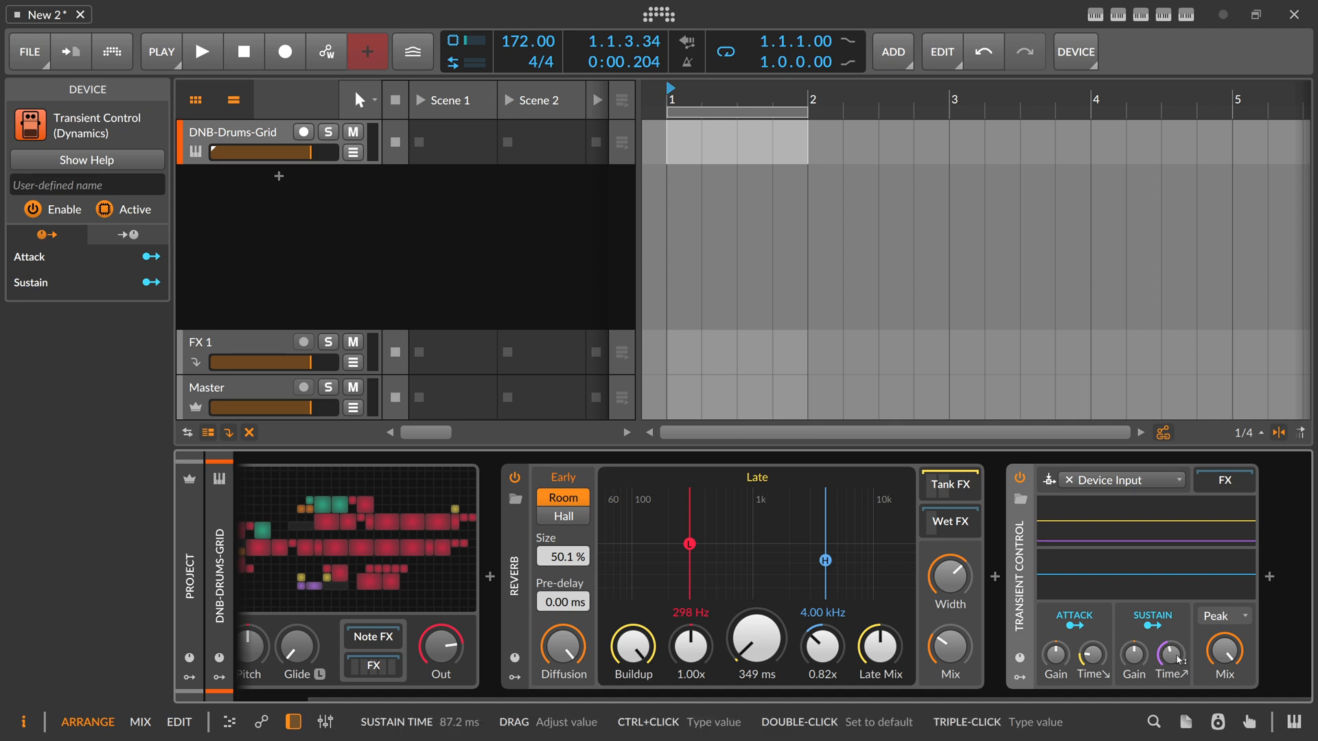
pyautogui.moveTo(1174, 651); pyautogui.dragTo(1174, 642)
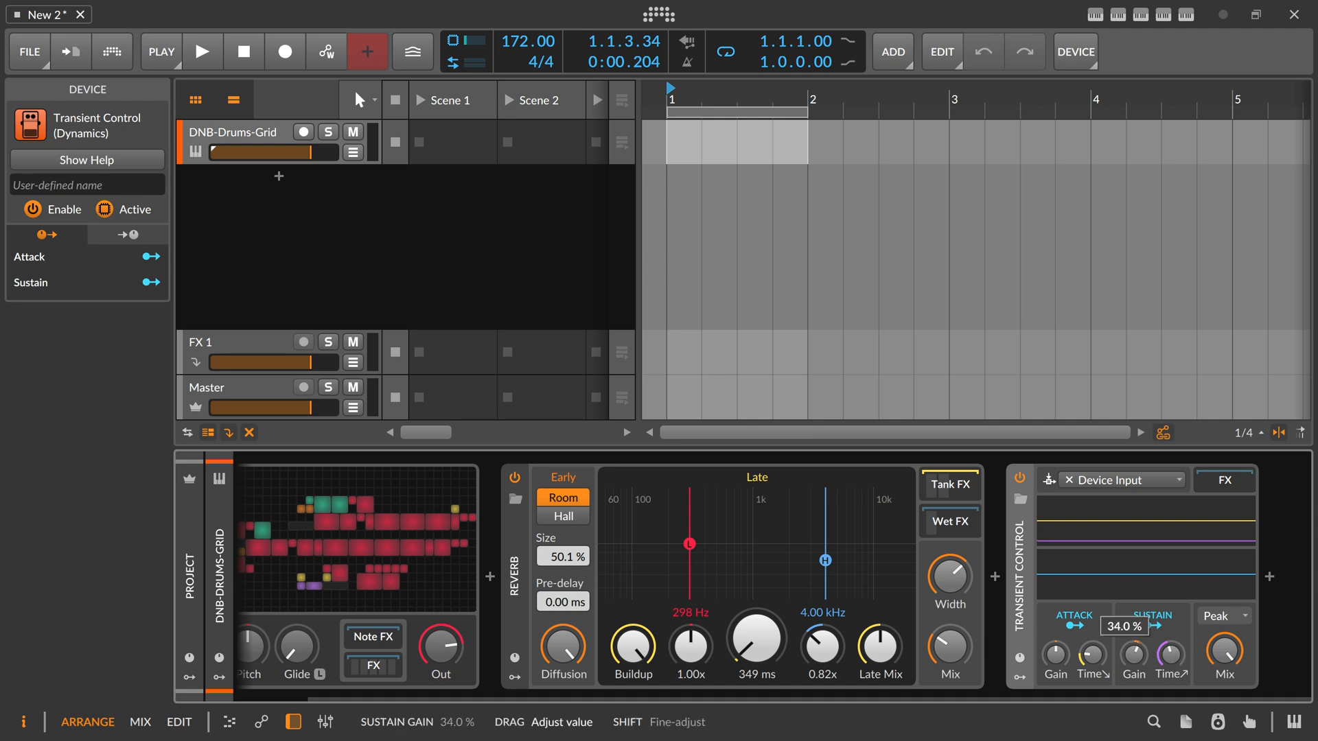
pyautogui.click(201, 50)
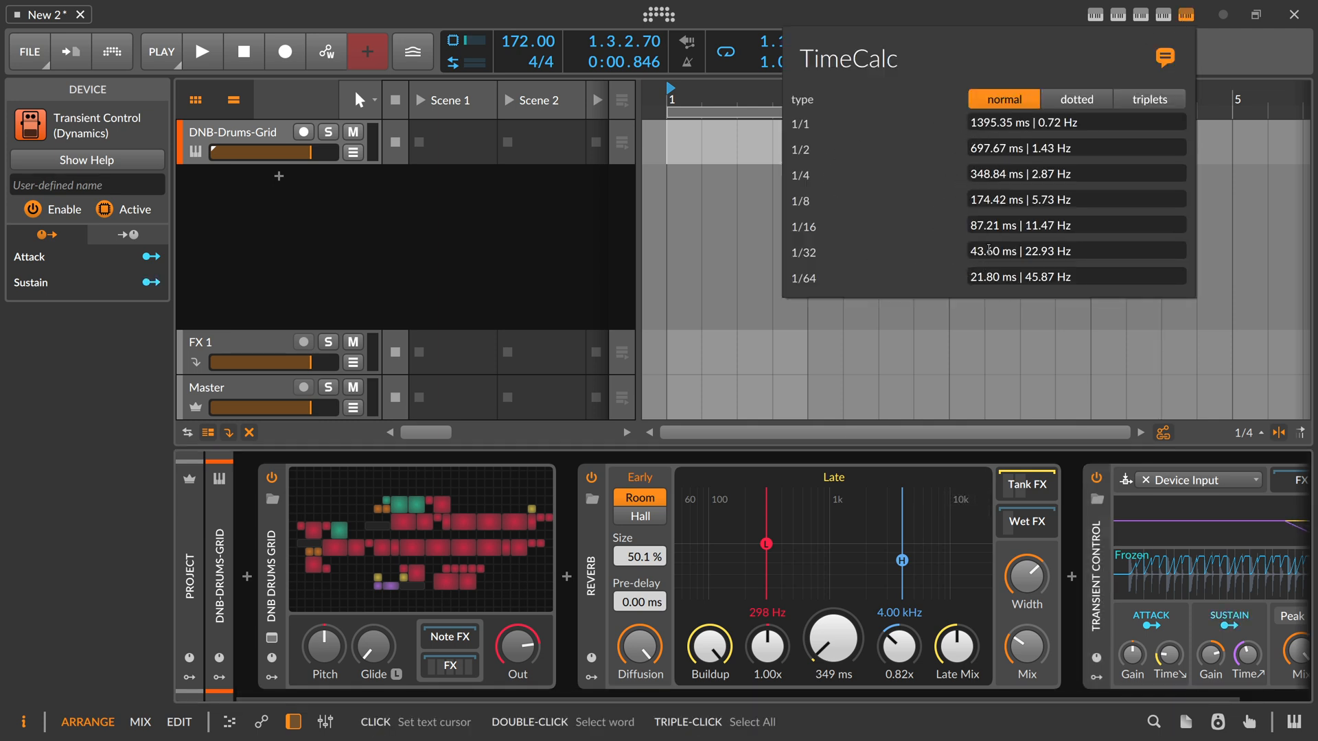
pyautogui.click(1075, 99)
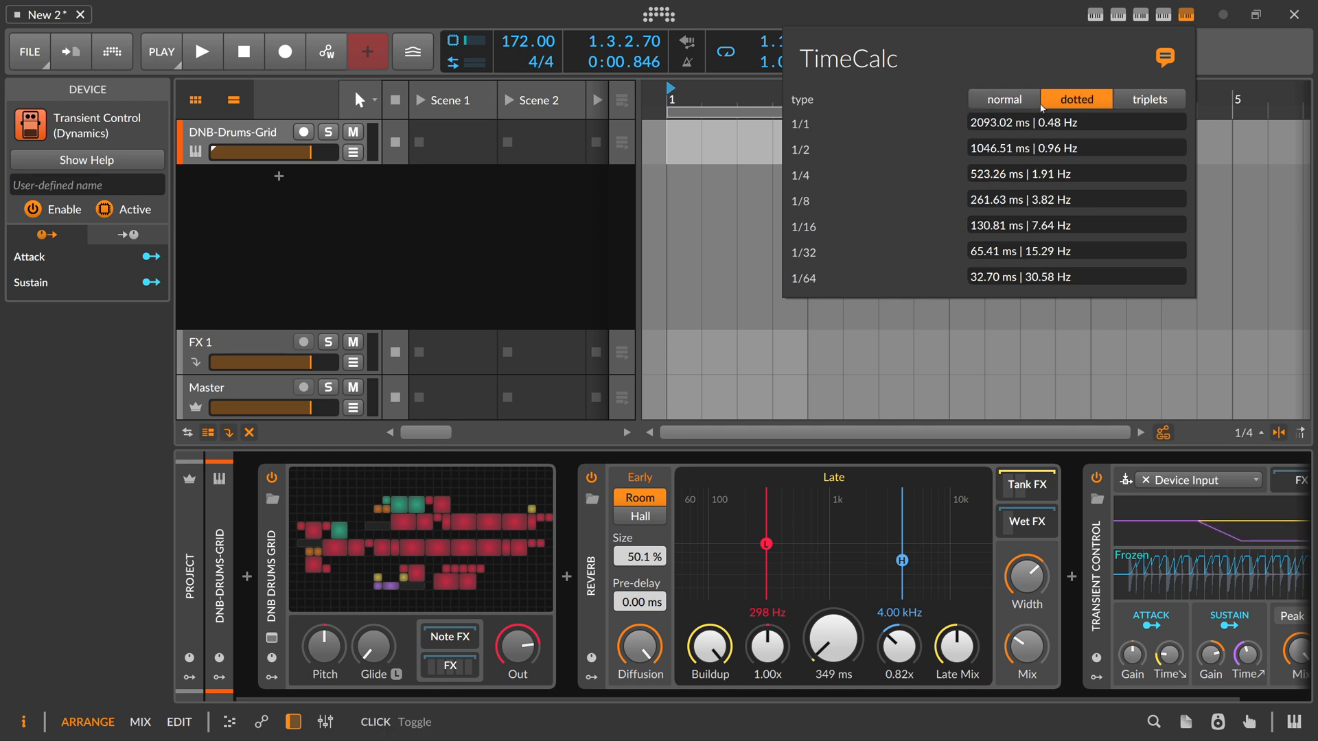
pyautogui.click(1004, 99)
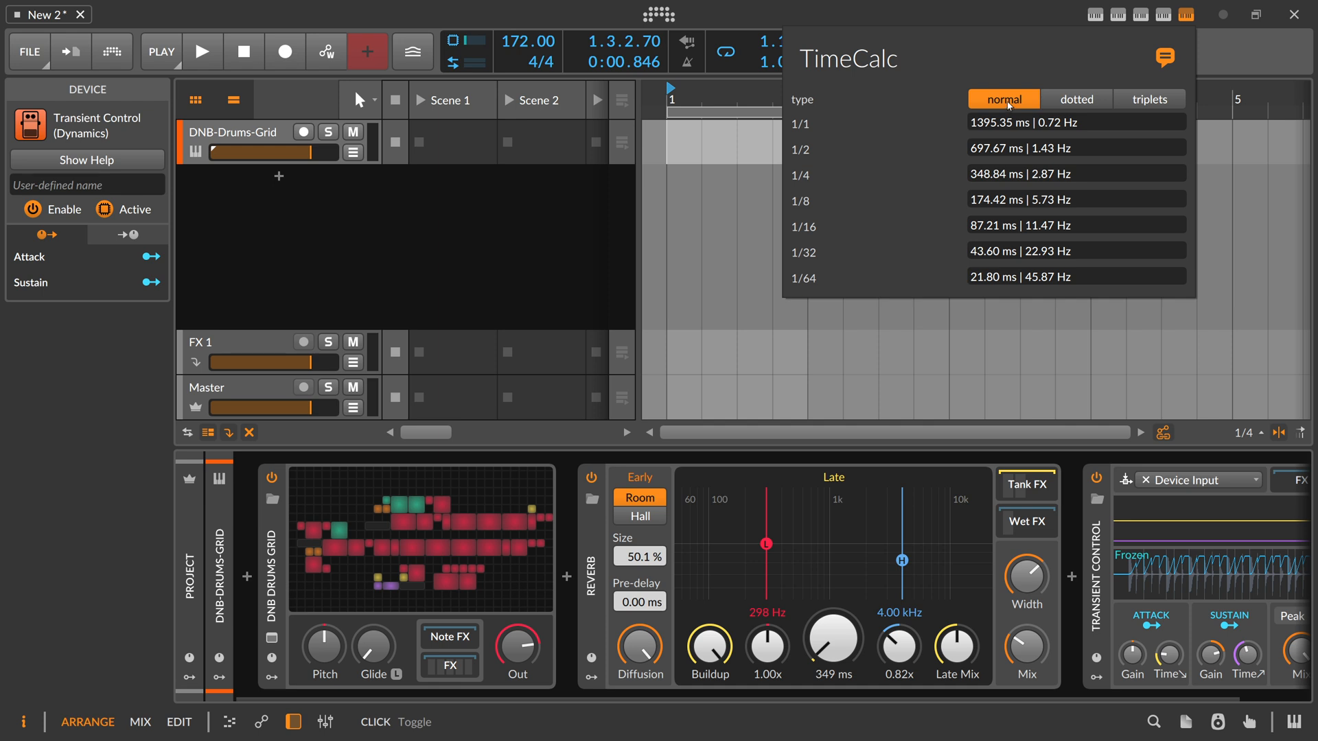
pyautogui.moveTo(920, 226)
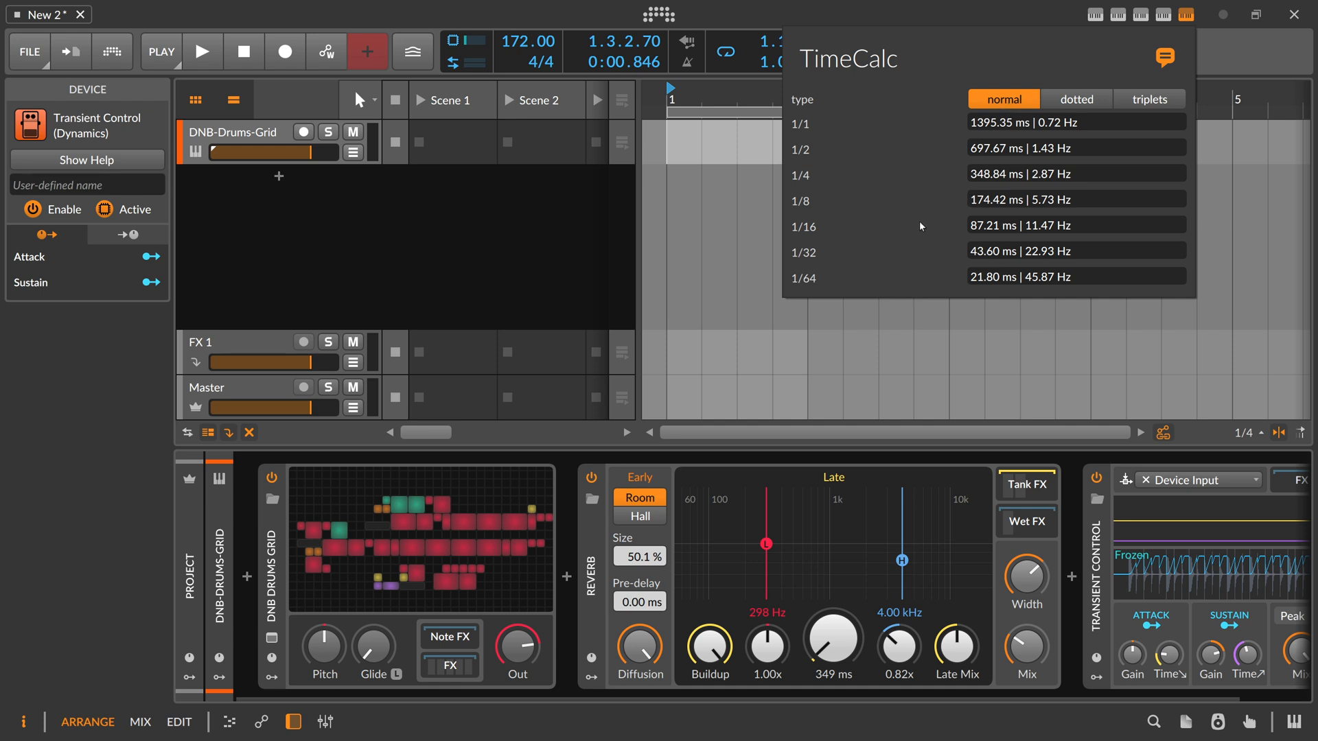